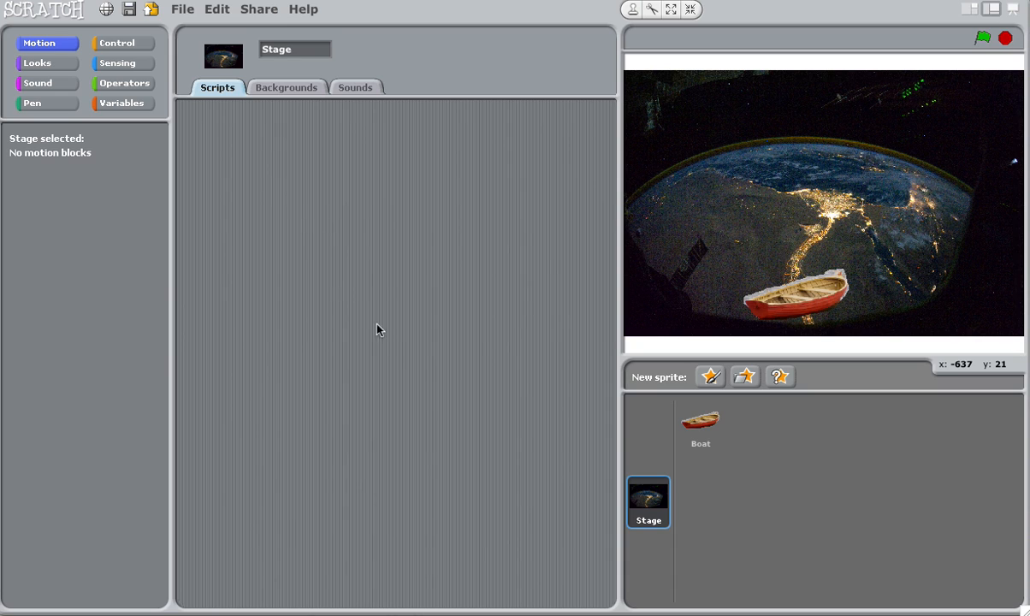
mouse_move(397, 347)
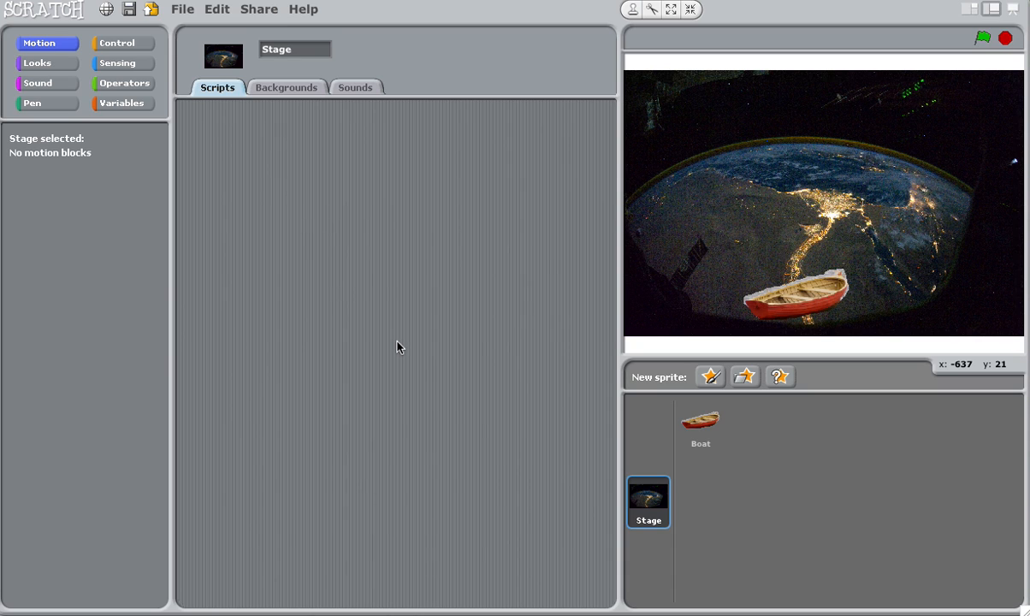
mouse_move(652, 495)
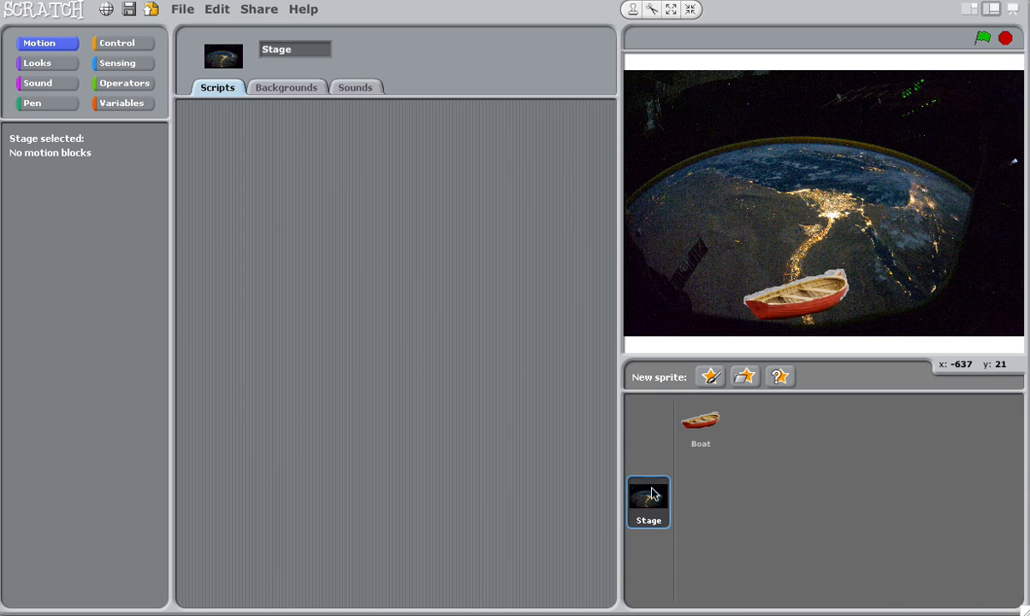
- Select the Boat sprite thumbnail to bring up its empty Scripts area
click(700, 426)
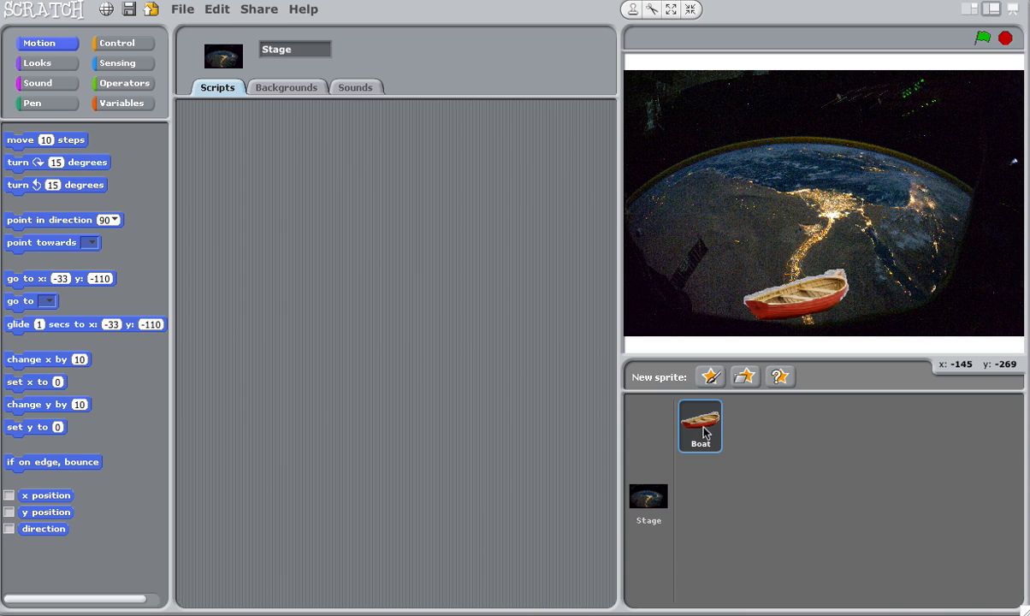
click(700, 426)
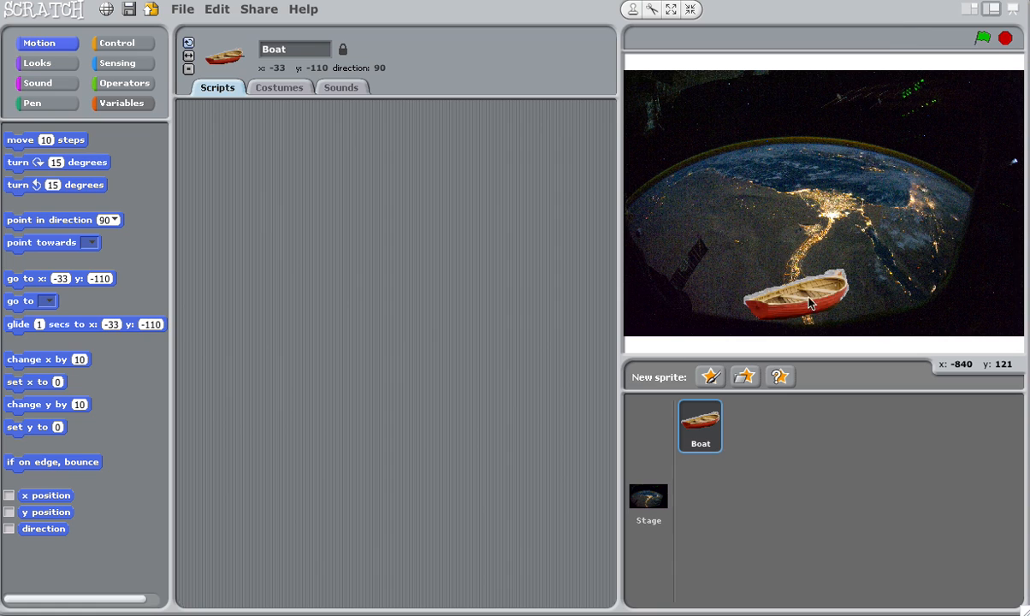
mouse_move(795, 306)
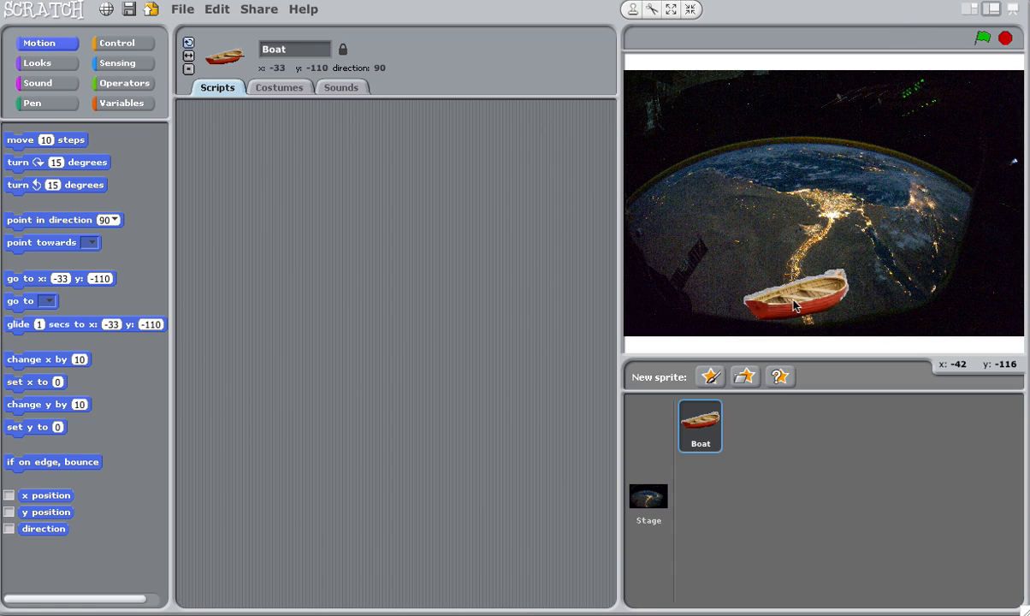
- Test several stage positions for the boat, finally dropping it at the Nile's mouth
drag(800, 300, 680, 321)
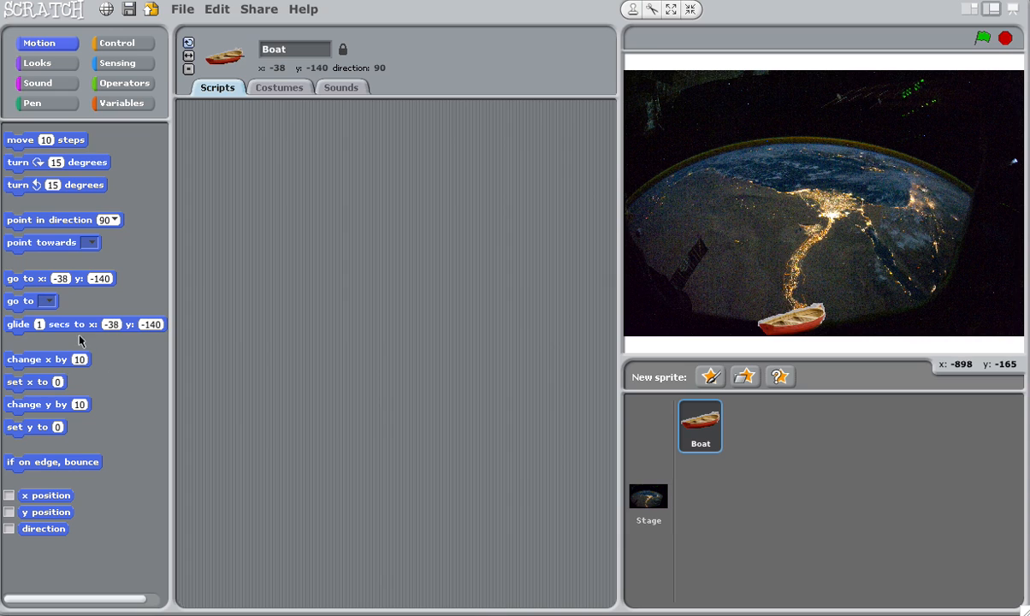
mouse_move(143, 270)
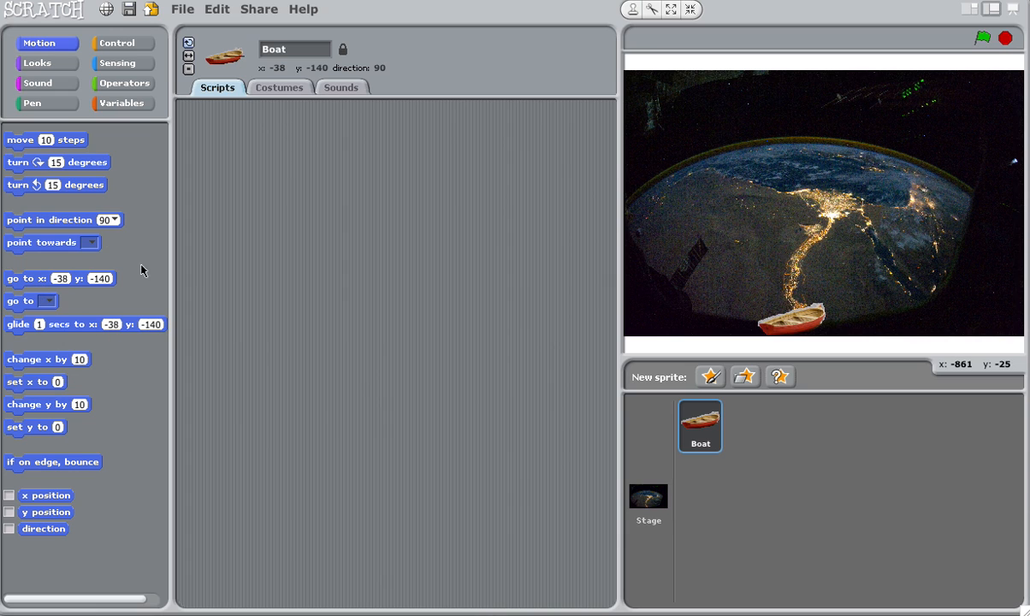
mouse_move(124, 333)
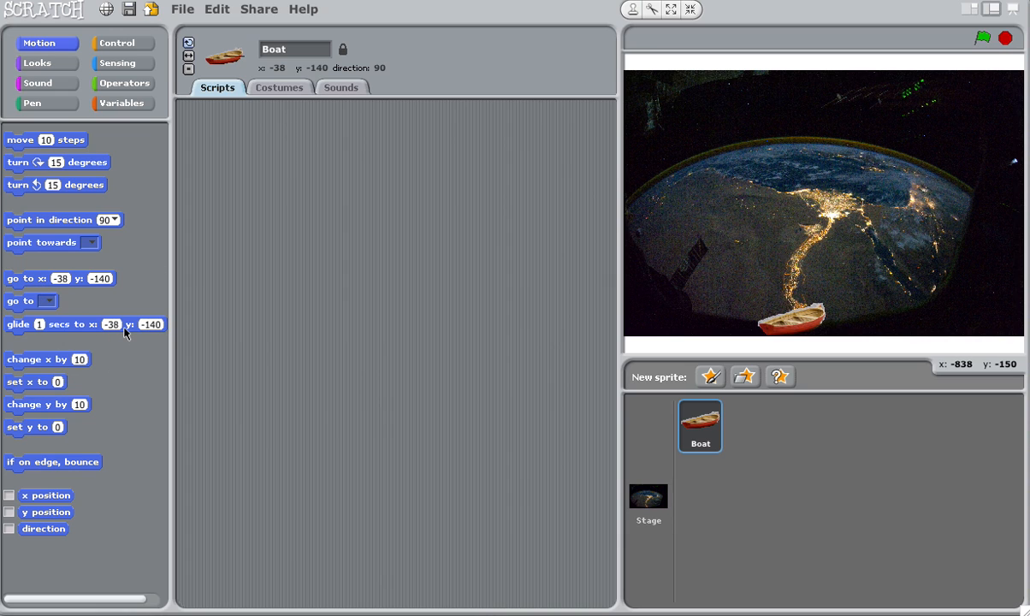
mouse_move(818, 289)
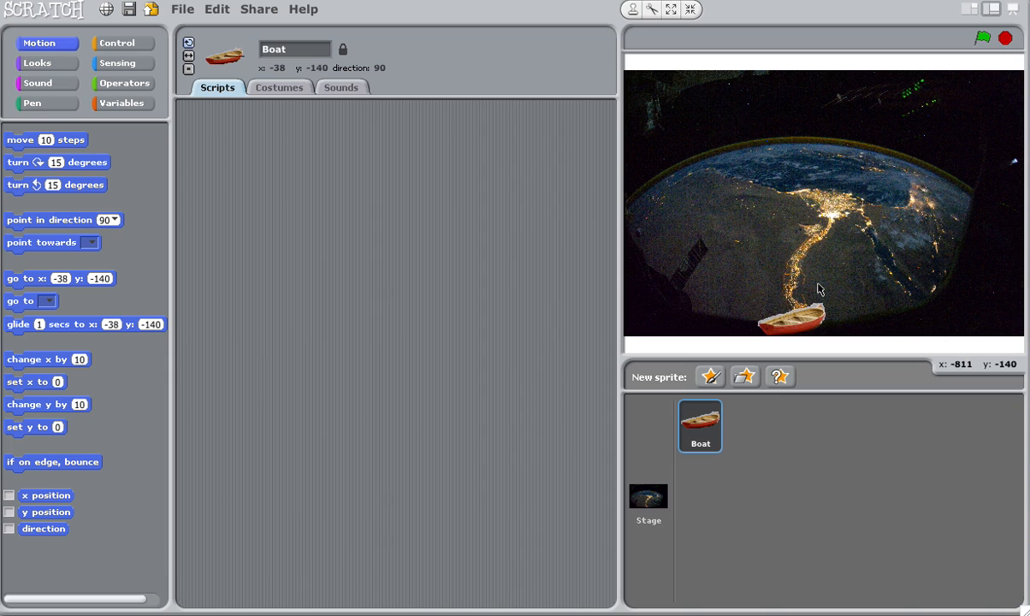
mouse_move(97, 169)
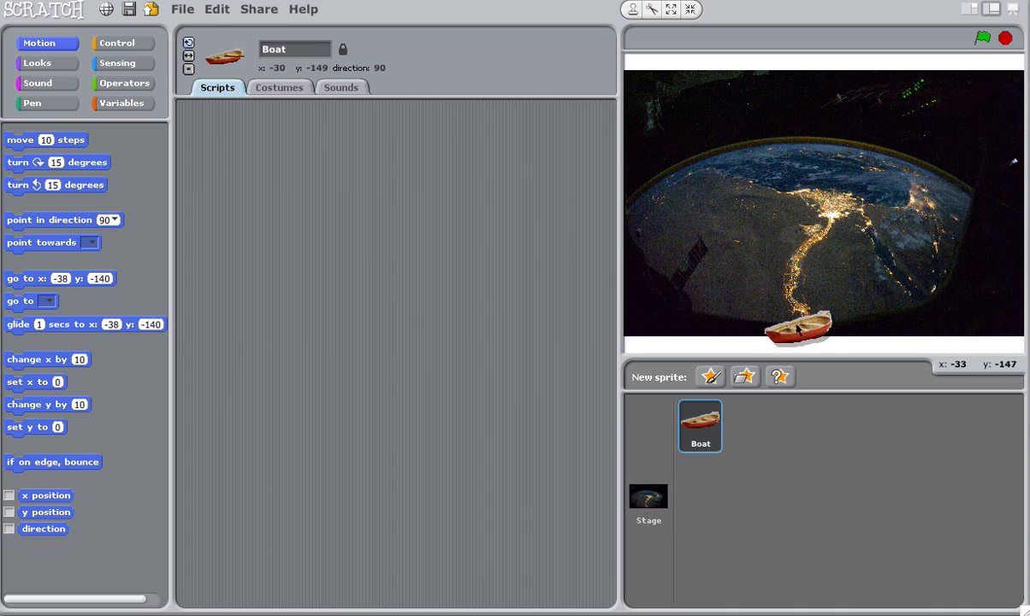
drag(800, 329, 671, 171)
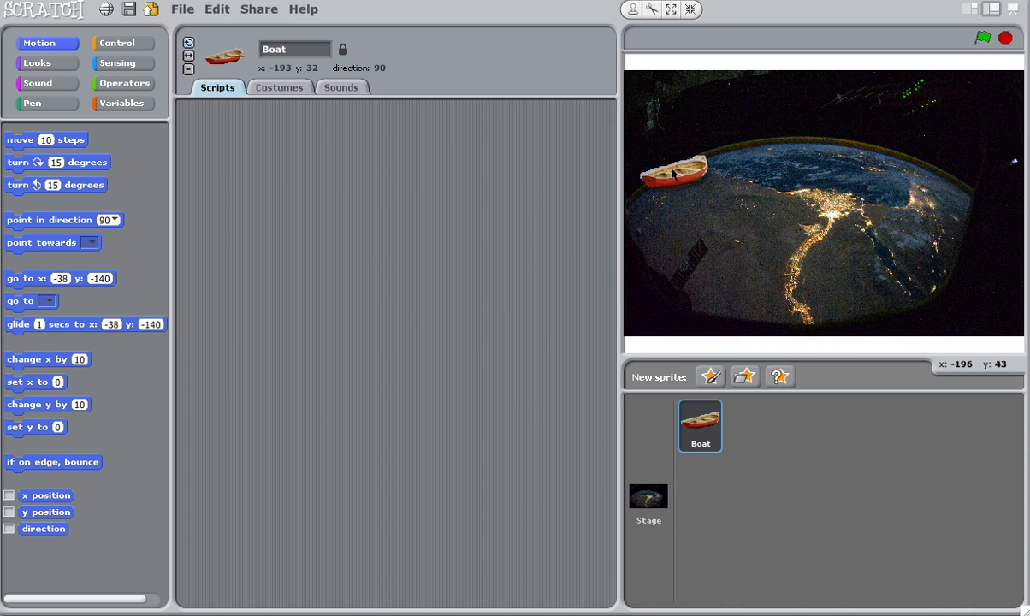
drag(672, 171, 967, 185)
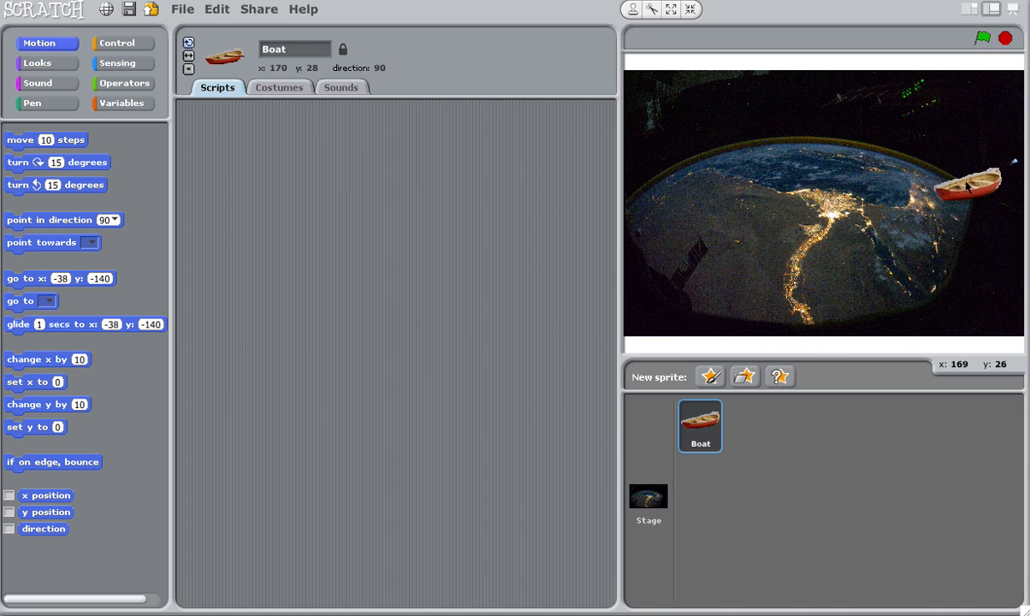
drag(967, 184, 777, 175)
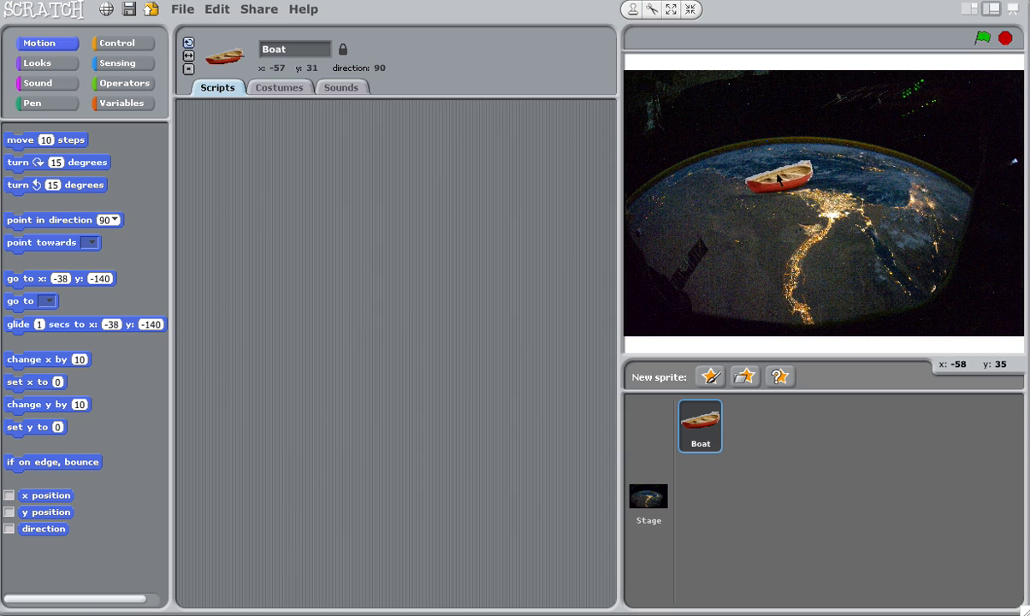
drag(774, 175, 804, 290)
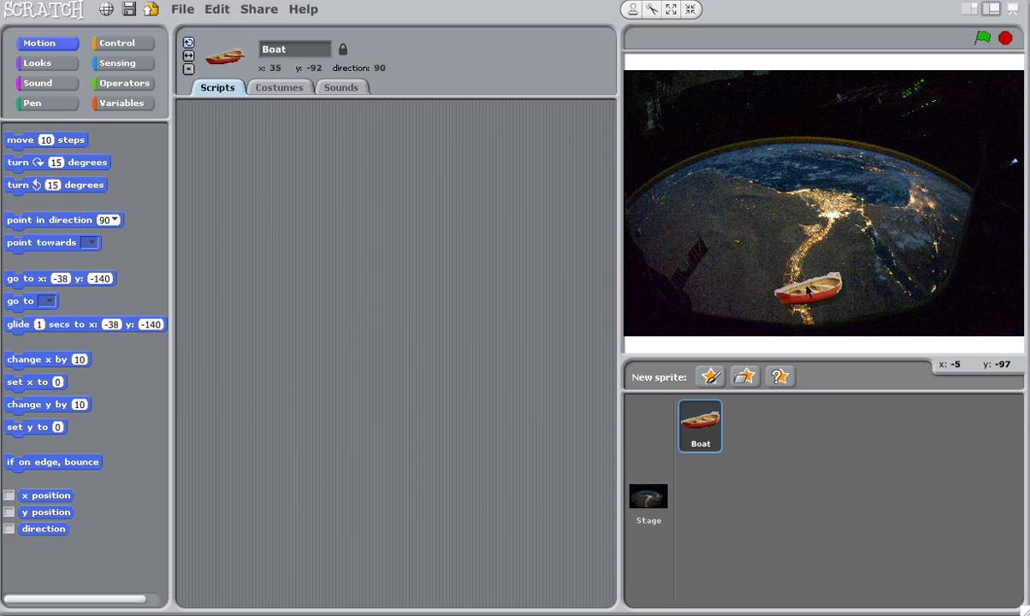
drag(808, 290, 718, 265)
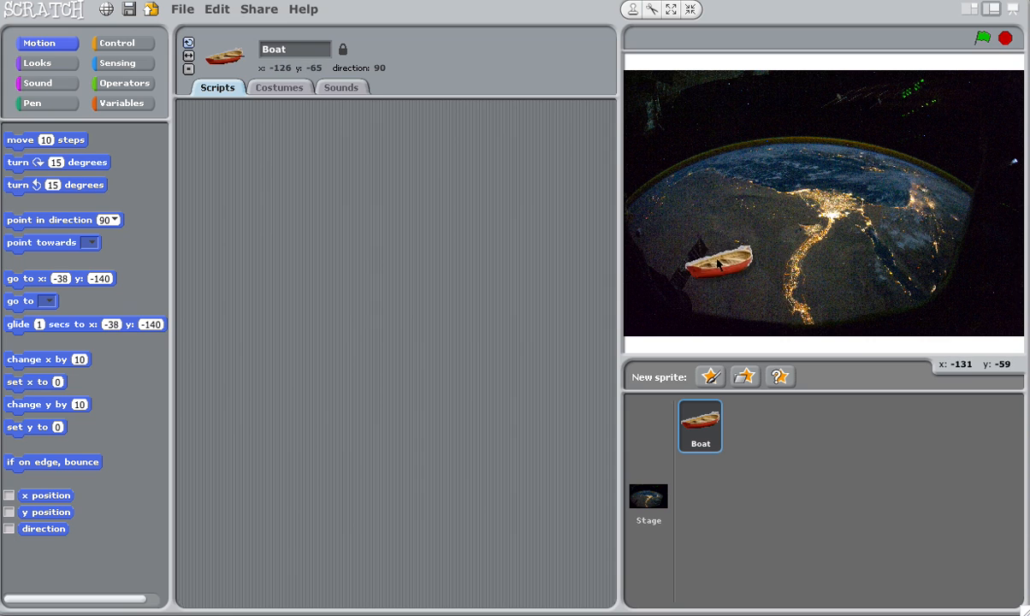
drag(718, 266, 792, 334)
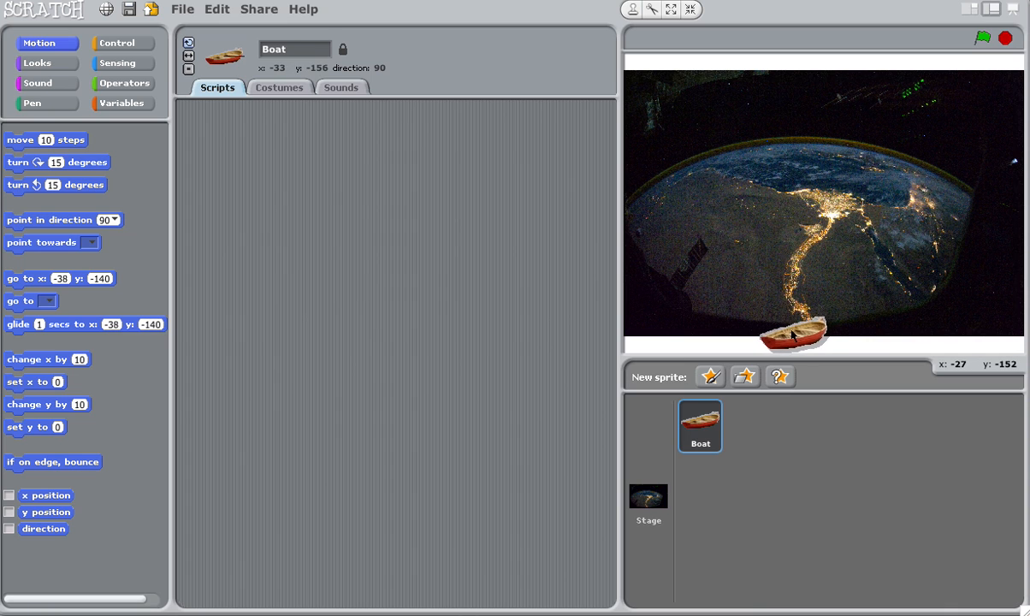
drag(794, 332, 819, 218)
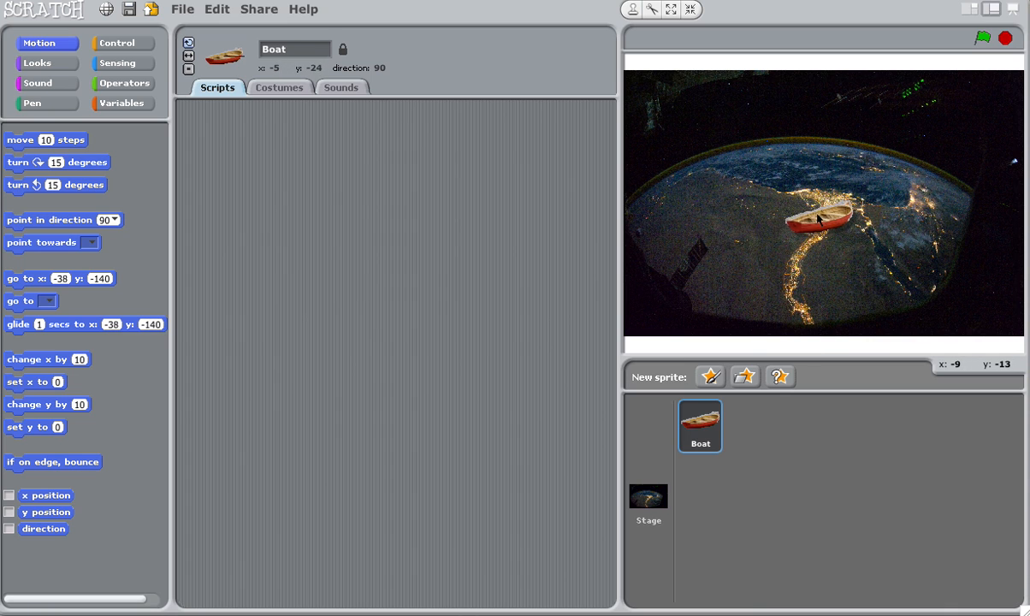
drag(816, 221, 787, 306)
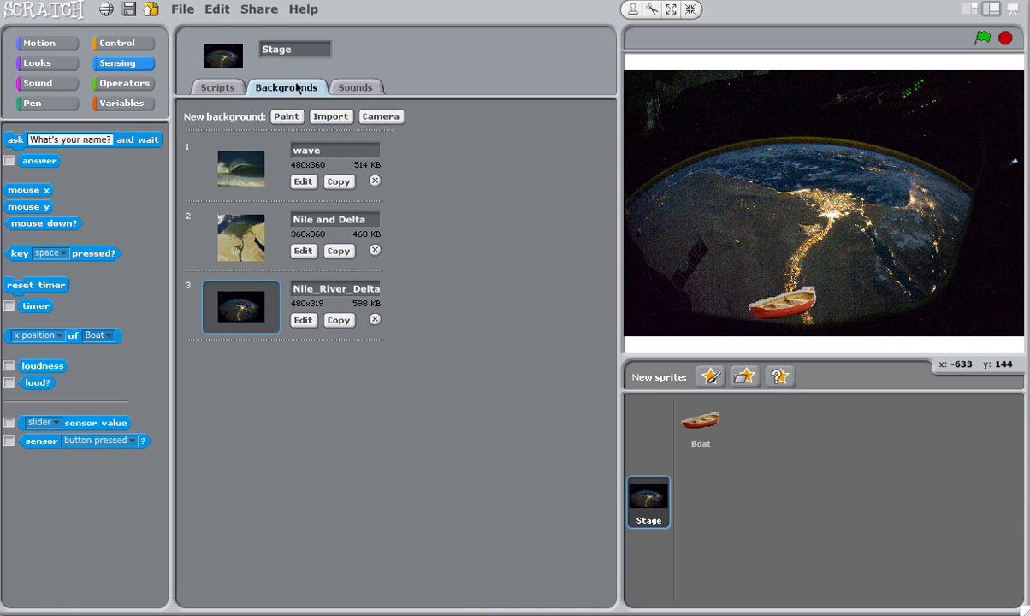
mouse_move(244, 171)
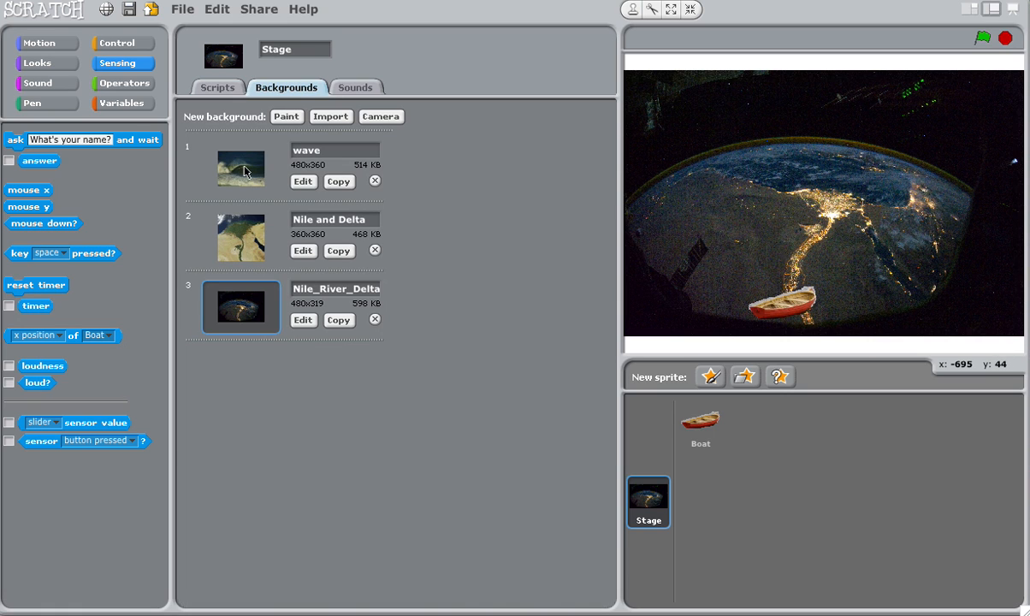
- Try the wave backdrop, then return to Nile_River_Delta and open it in the Paint Editor
click(240, 168)
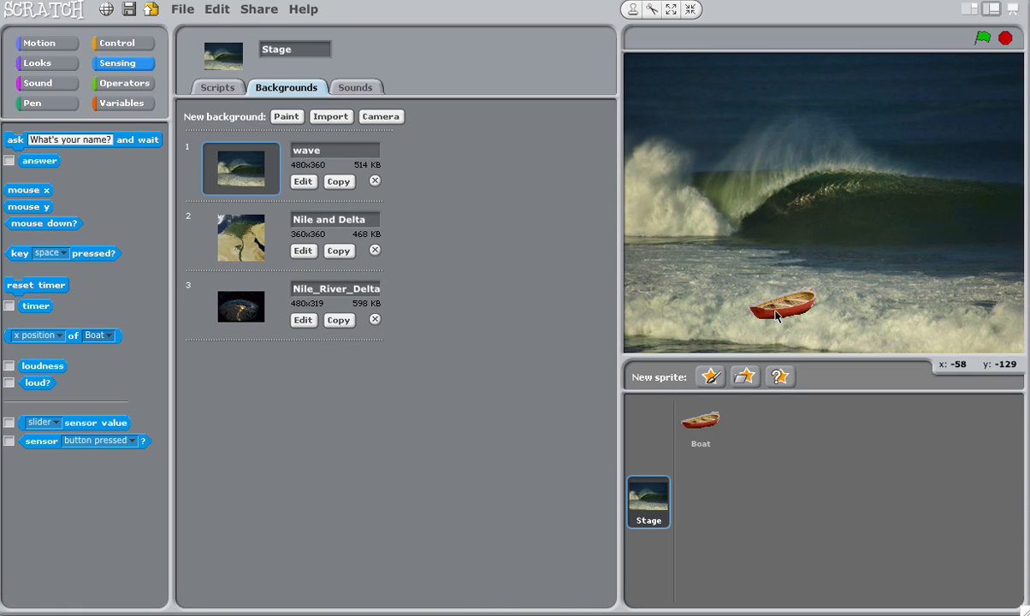
drag(780, 306, 701, 328)
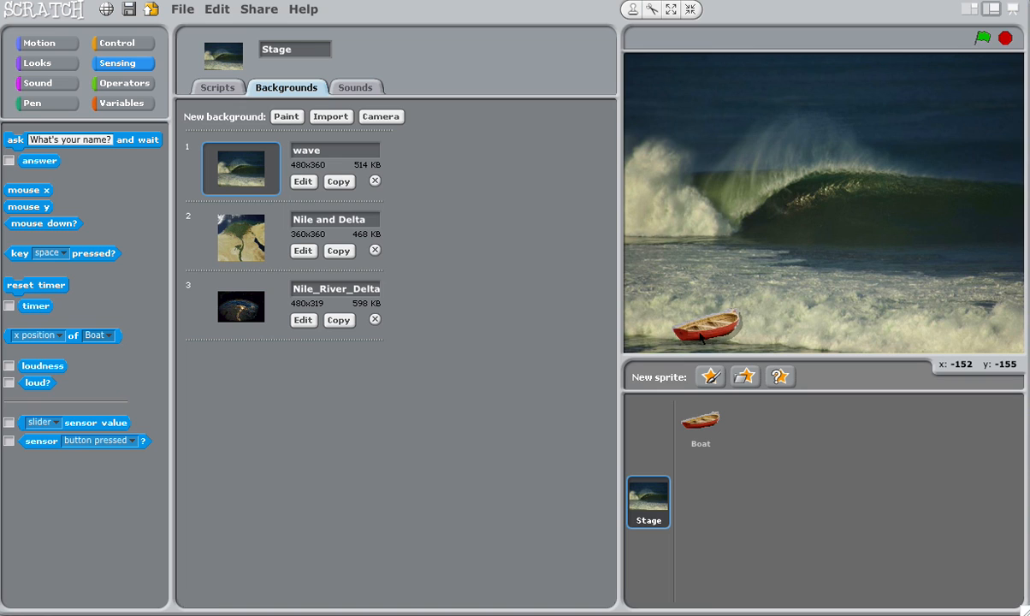
click(241, 305)
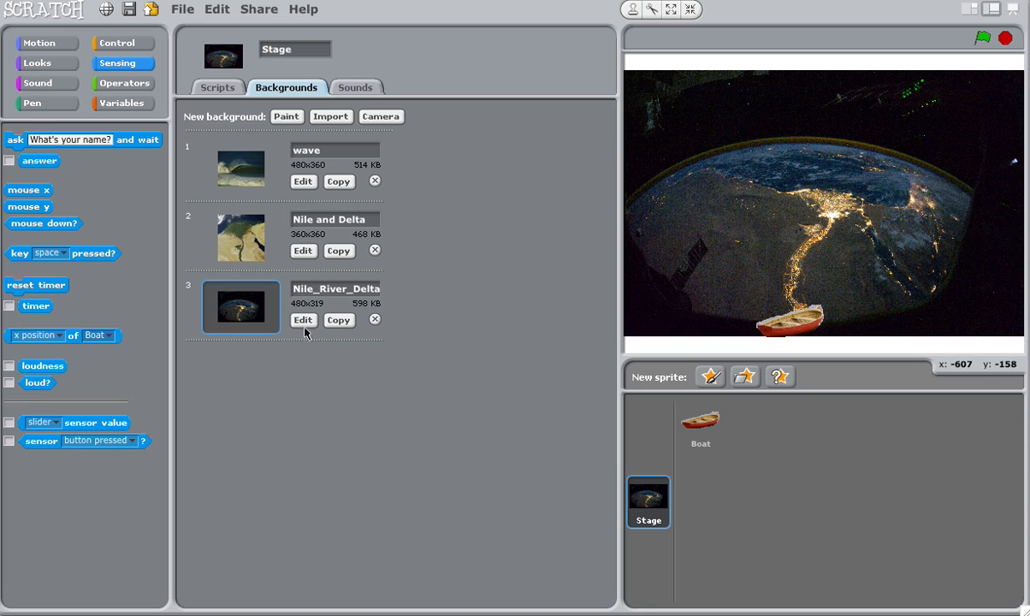
click(302, 319)
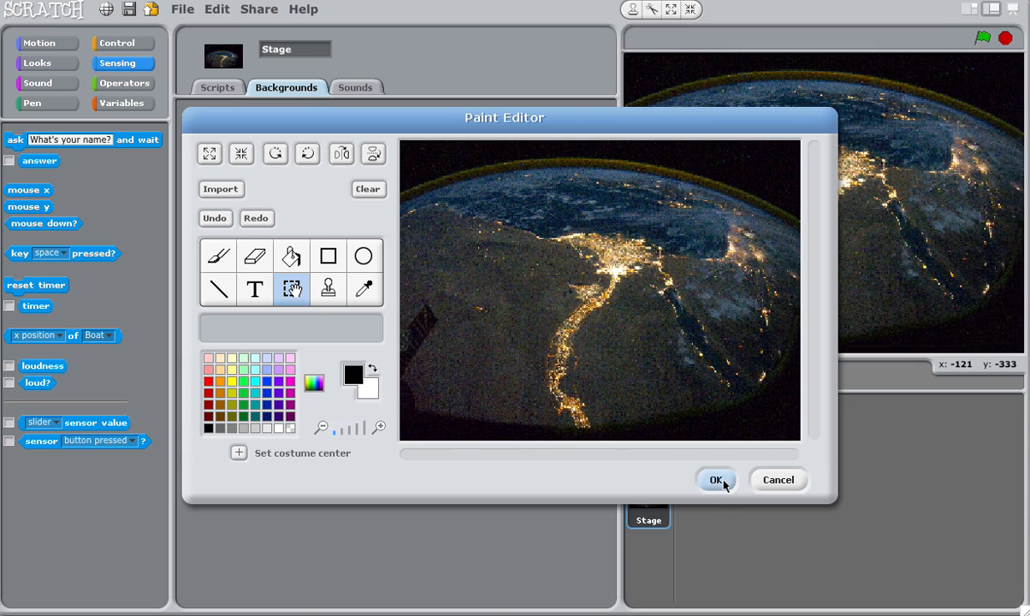
- Apply the enlarged Nile_River_Delta image from the Paint Editor
click(716, 479)
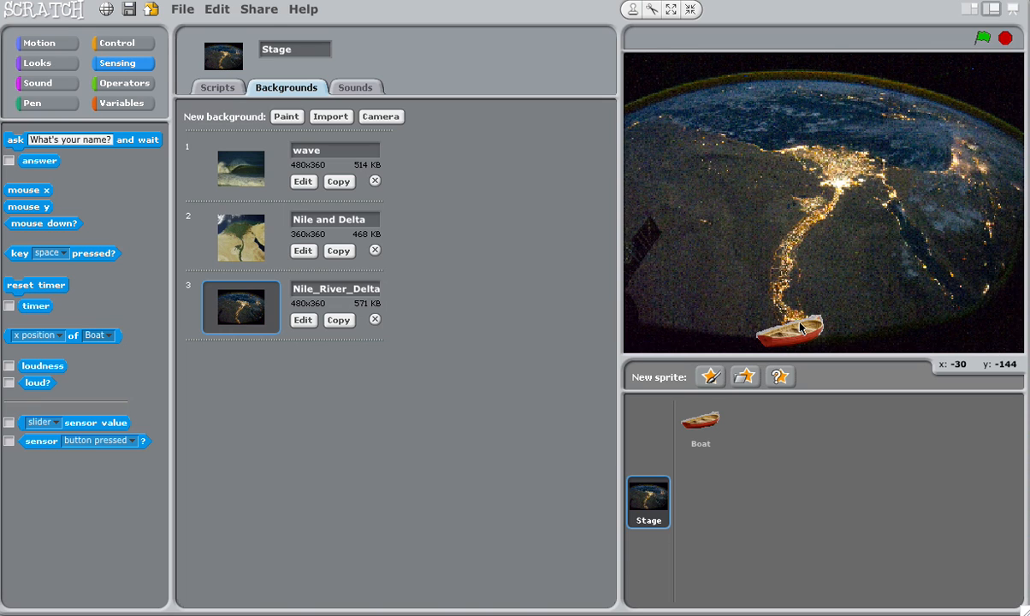
mouse_move(308, 128)
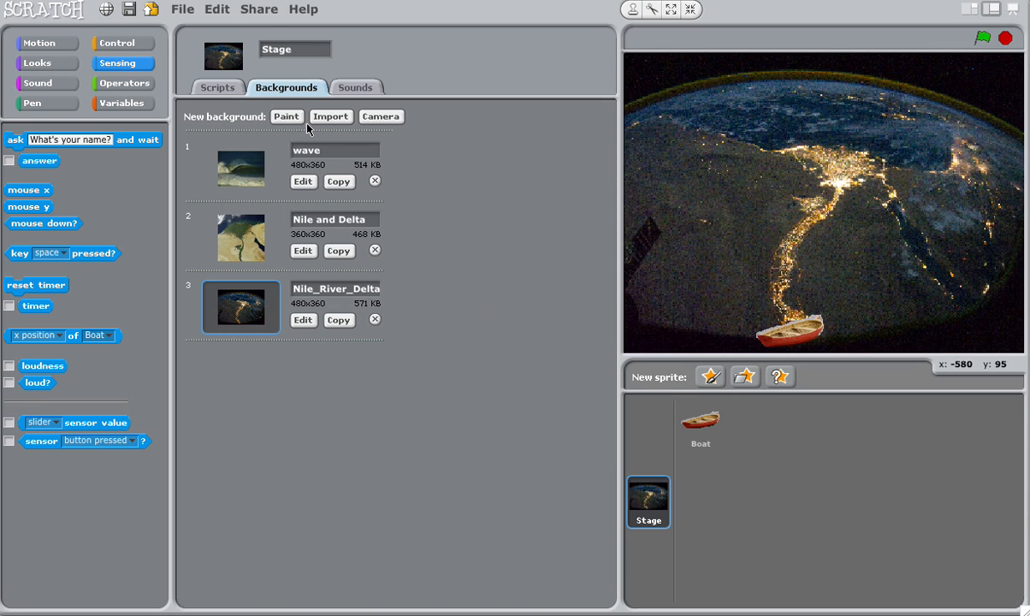
- Return to the Boat sprite and add a 'when green flag clicked' hat block
click(700, 426)
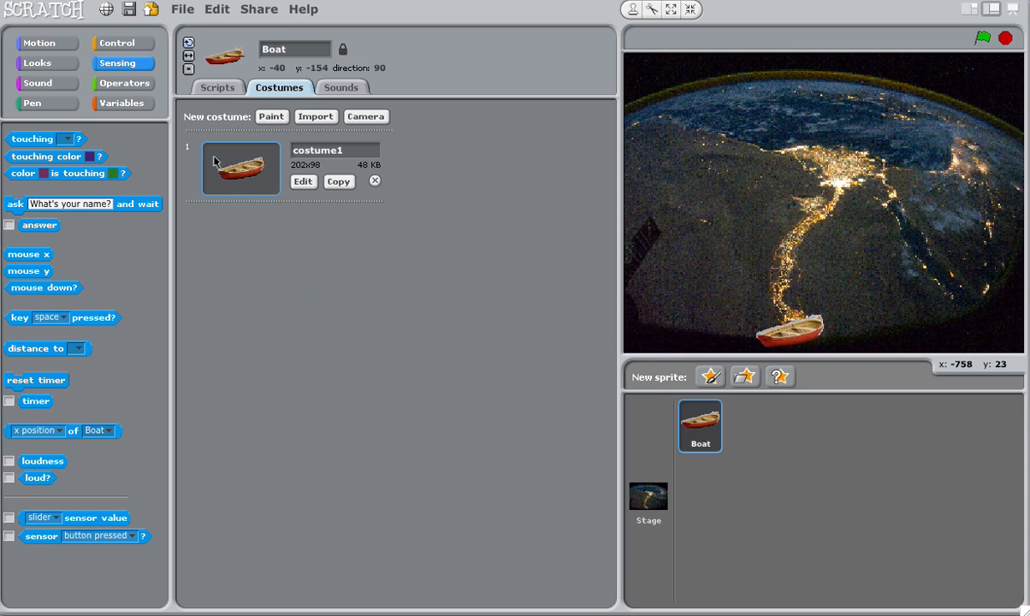
click(217, 87)
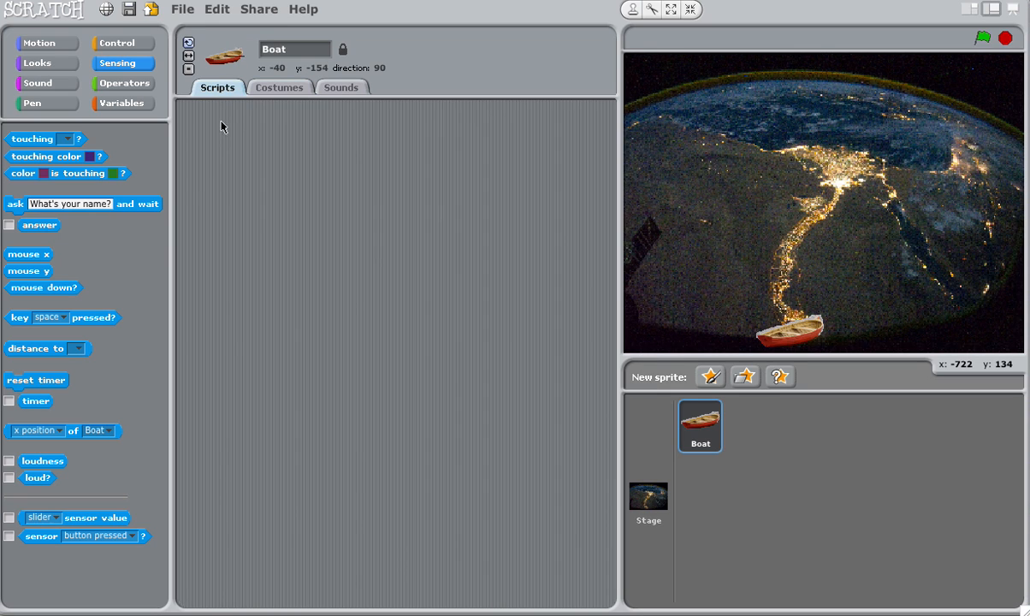
click(117, 43)
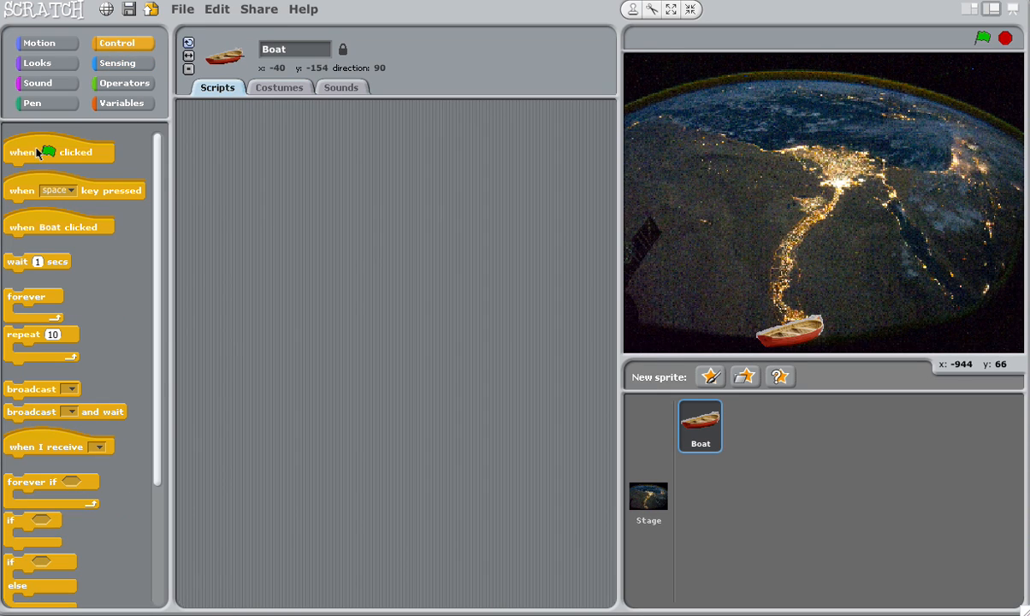
drag(58, 151, 244, 136)
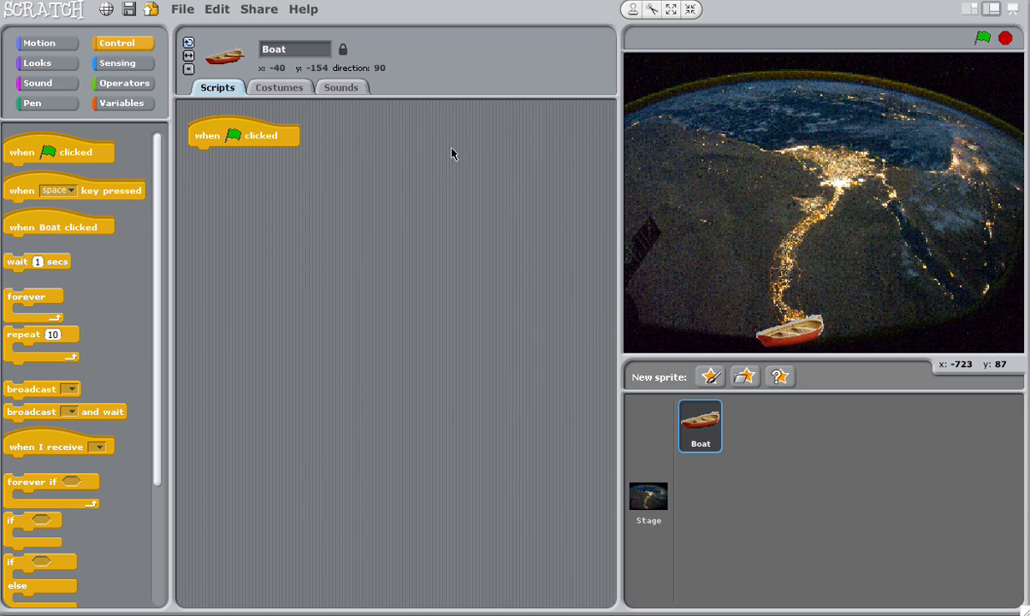
mouse_move(76, 128)
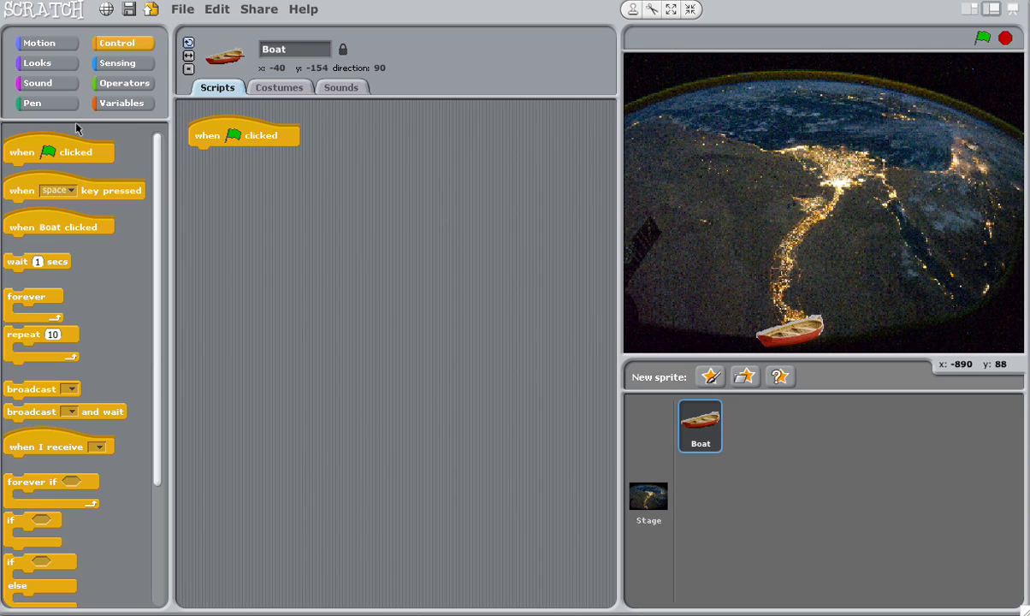
- Snap a 'show' block under the green-flag hat and return the boat to the river's bottom
click(39, 62)
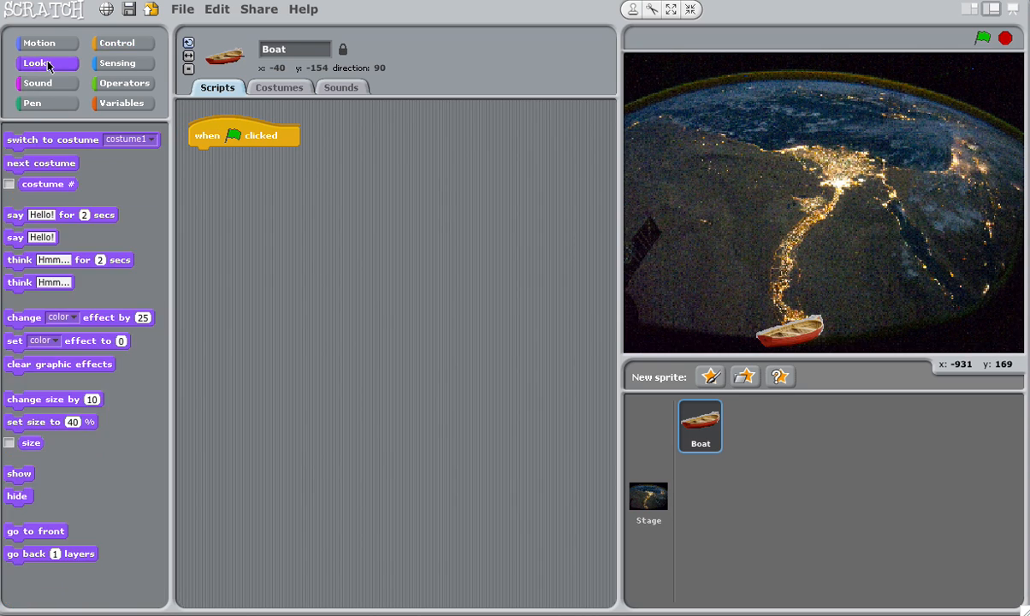
mouse_move(58, 567)
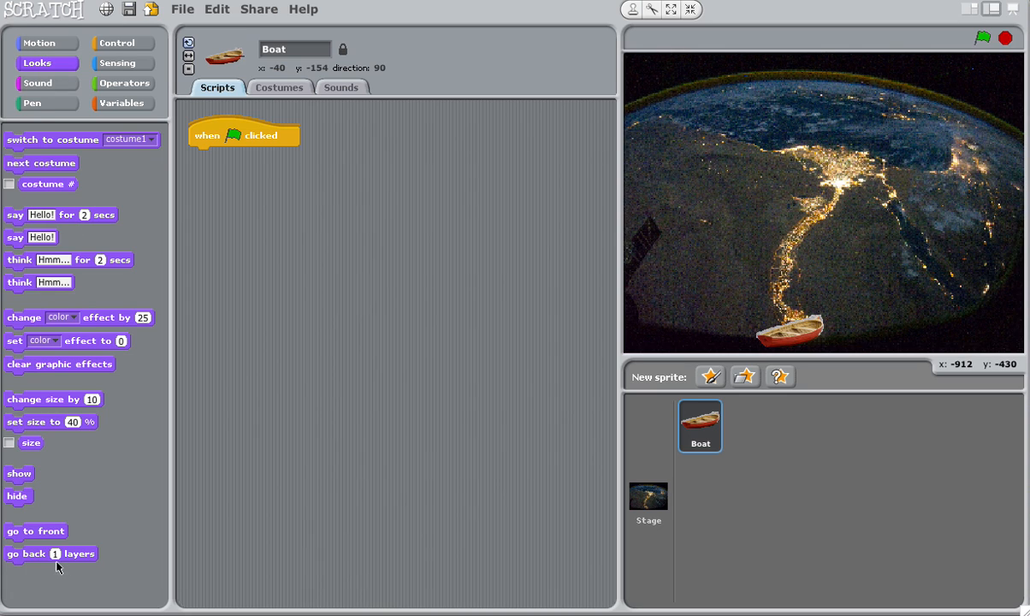
drag(19, 473, 218, 157)
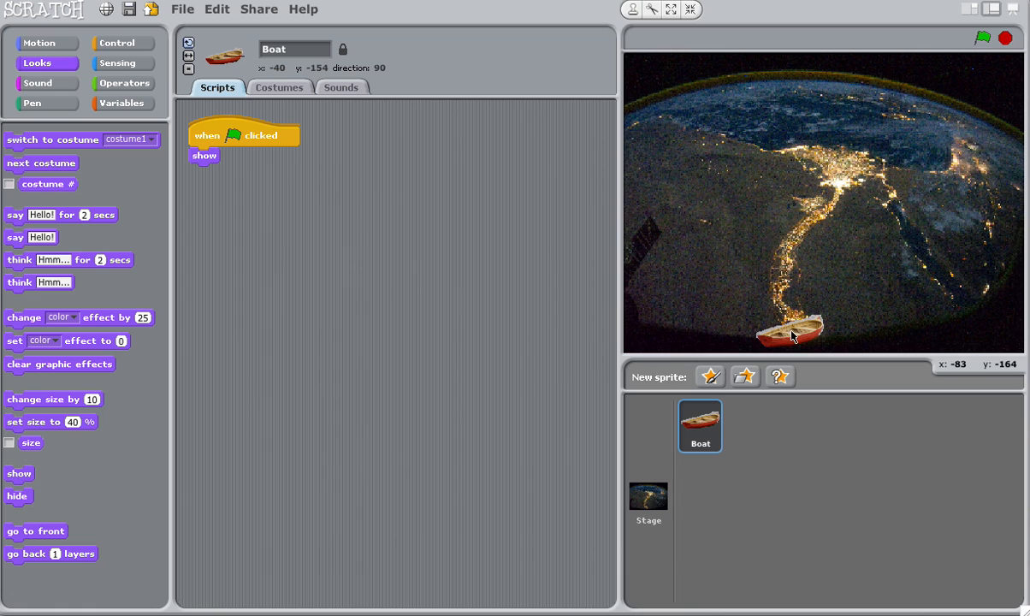
drag(787, 332, 780, 312)
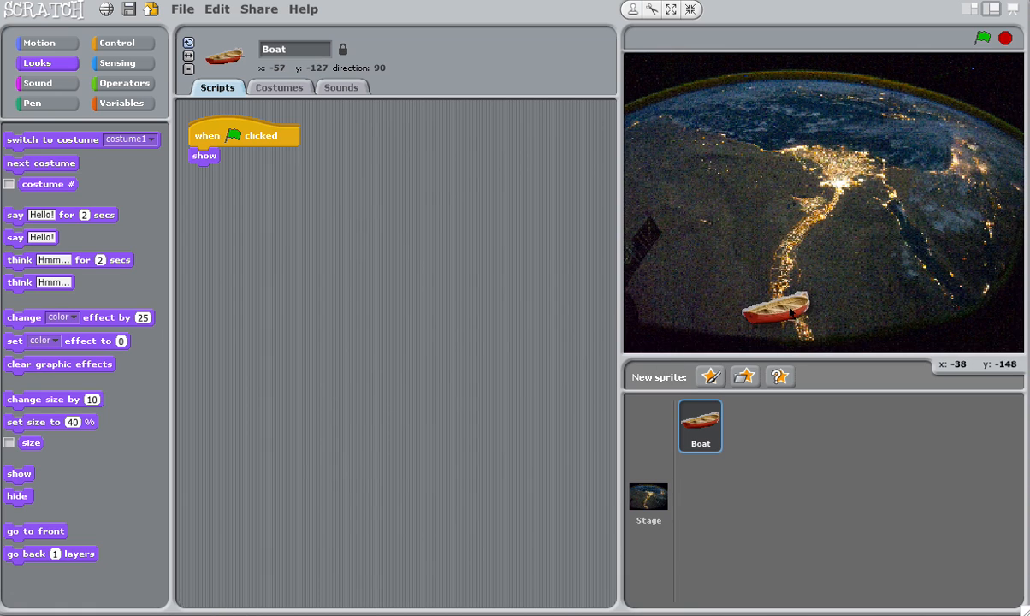
drag(775, 307, 785, 334)
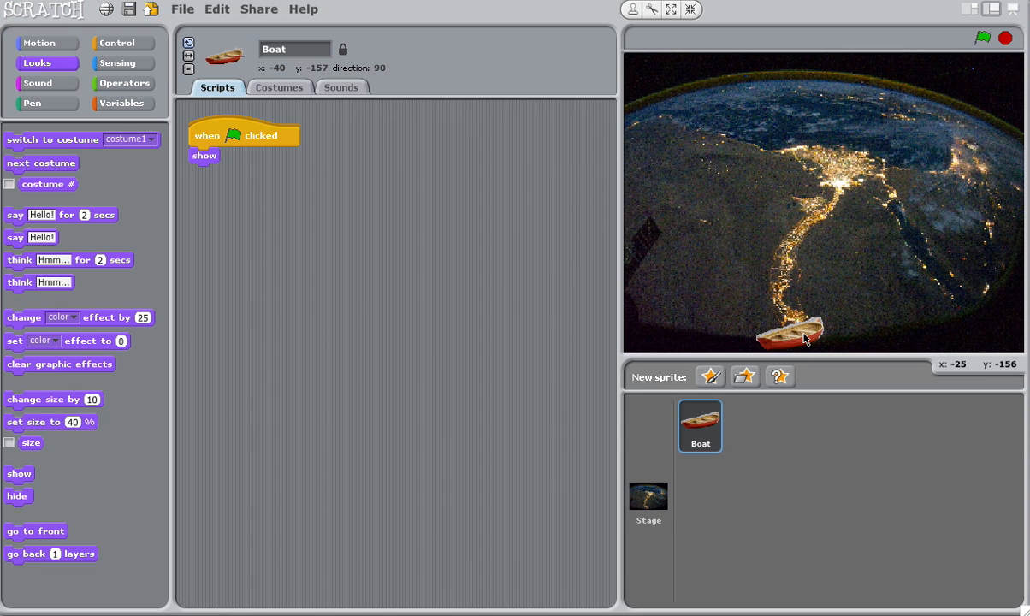
mouse_move(385, 423)
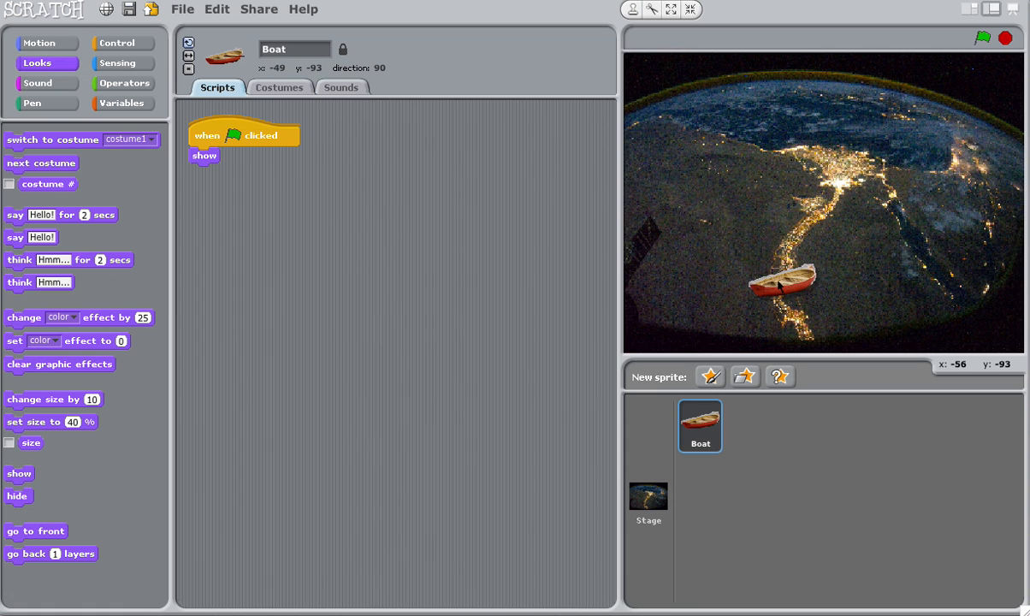
drag(783, 280, 796, 320)
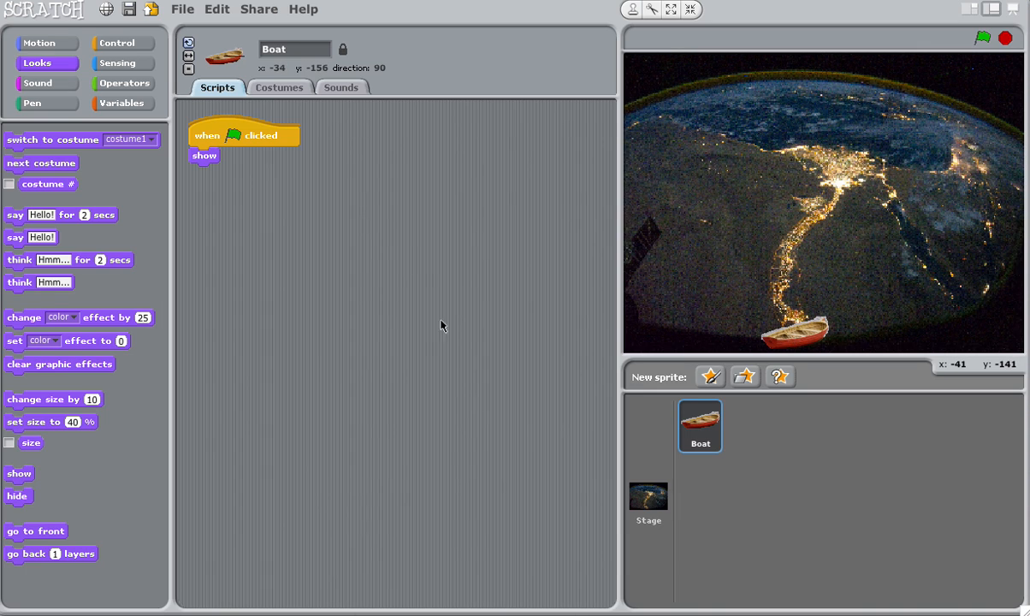
mouse_move(48, 64)
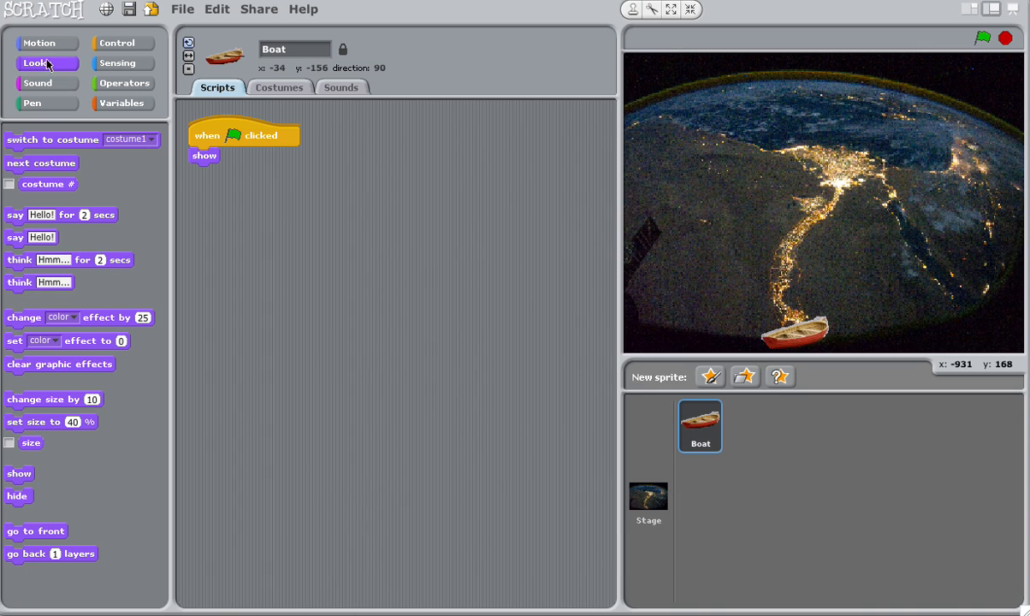
- Bring up the Motion blocks for the one-second glide to x -32, y -143
click(39, 43)
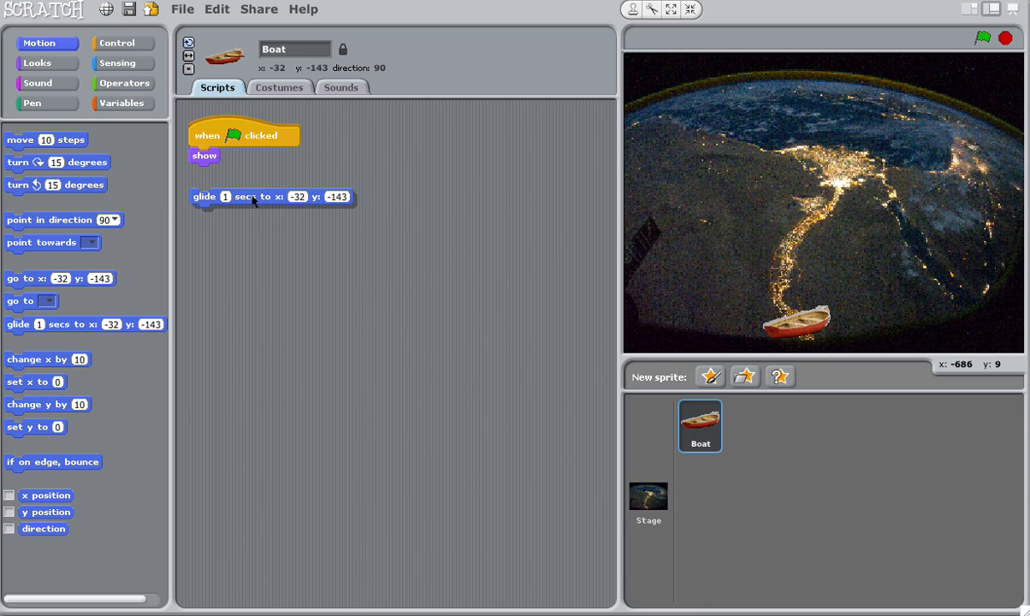
- Add a 'when space key pressed' hat and attach the loose glide beneath it
click(117, 43)
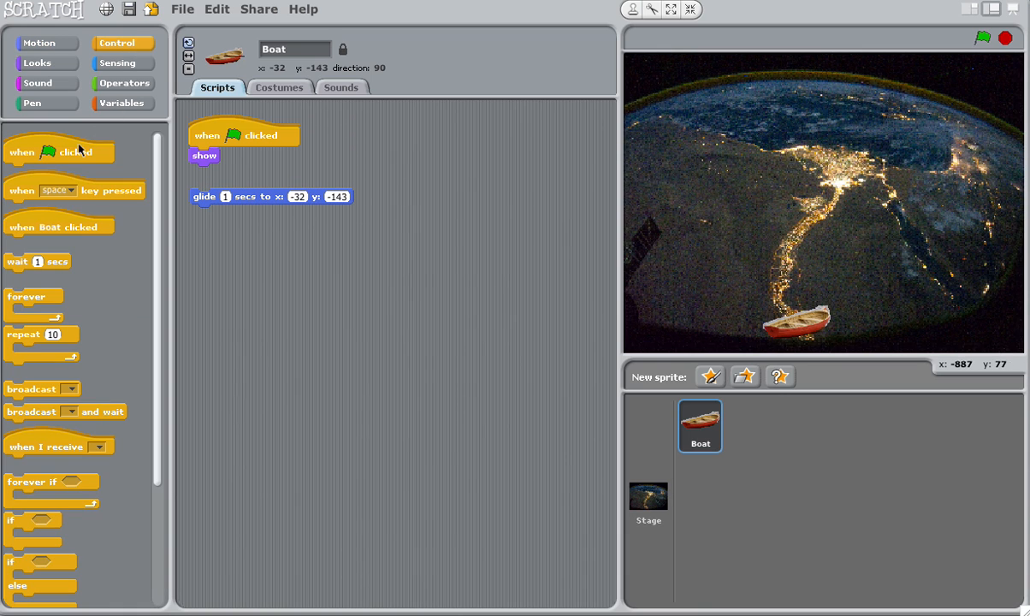
drag(75, 190, 406, 145)
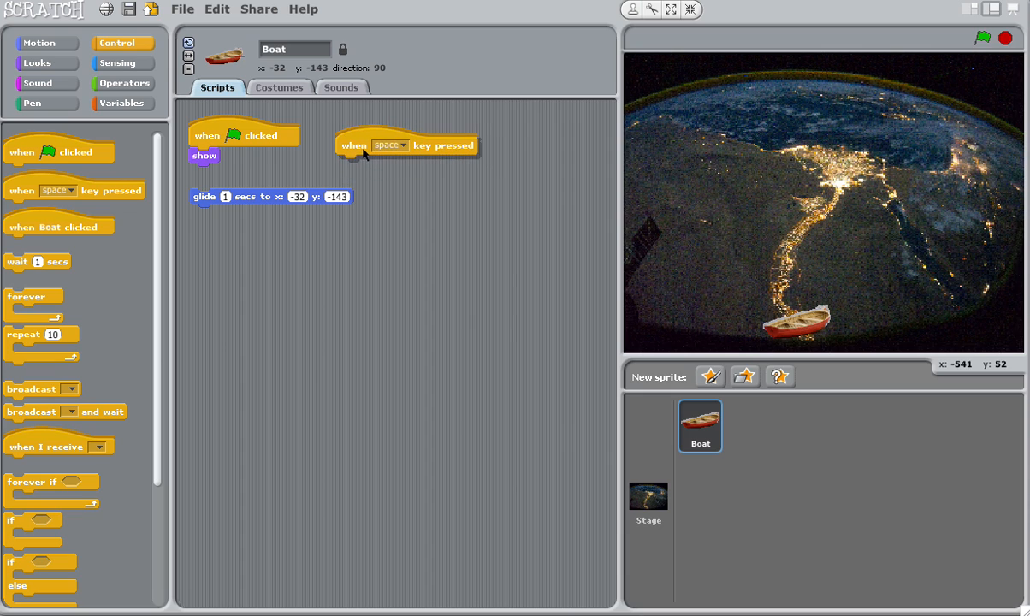
drag(272, 197, 404, 180)
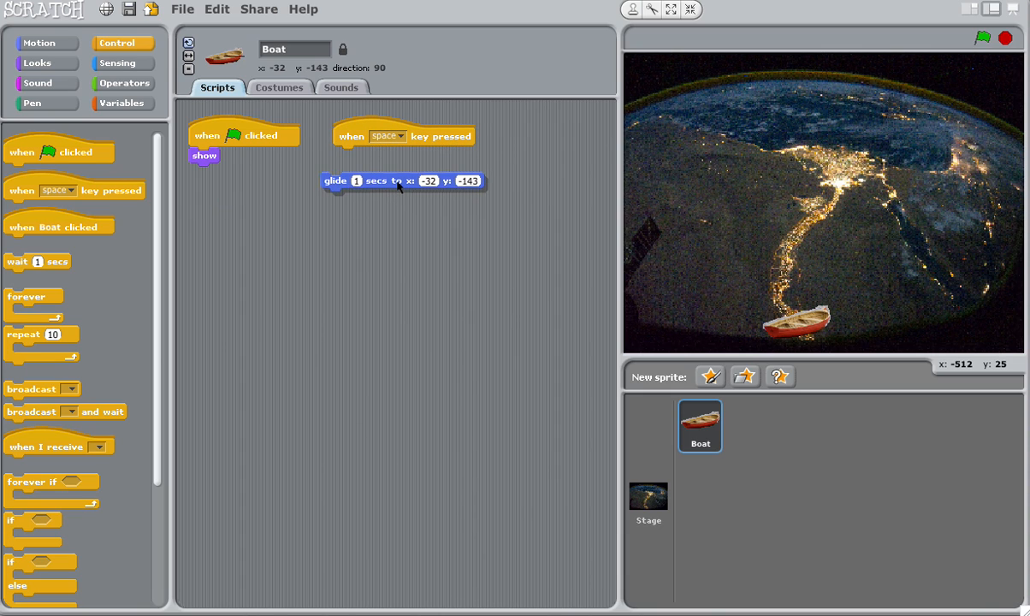
drag(402, 181, 415, 155)
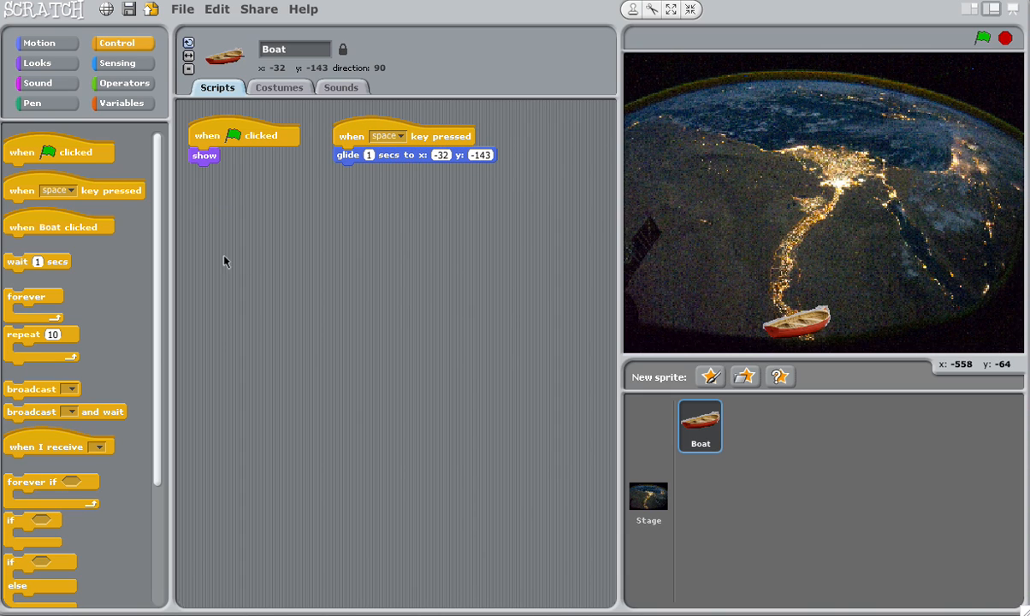
mouse_move(28, 100)
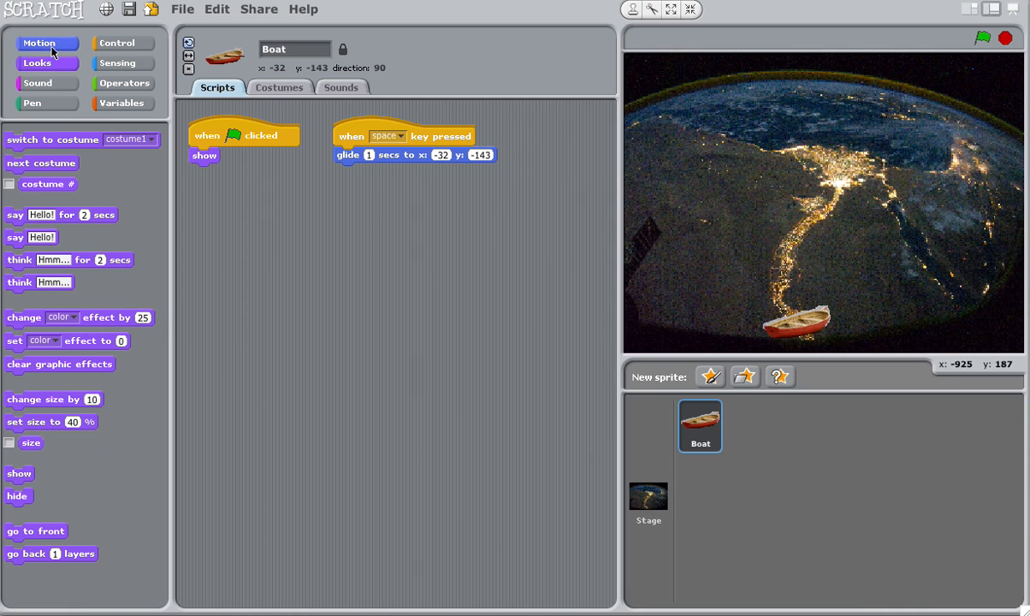
- Chain glides to x -45, y -128 and x -51, y -93, testing with space
click(39, 42)
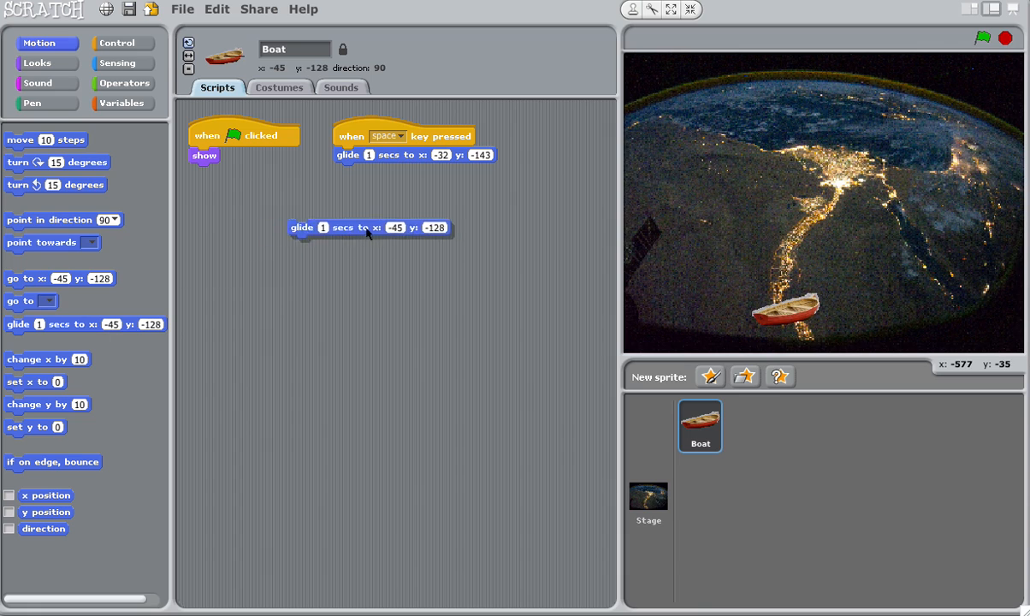
drag(370, 226, 415, 172)
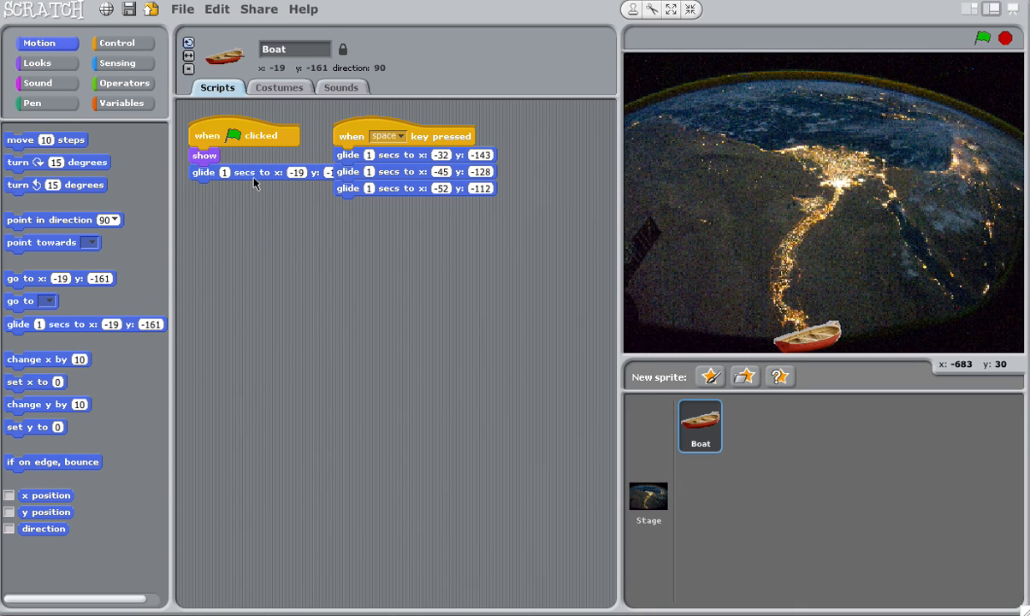
mouse_move(367, 135)
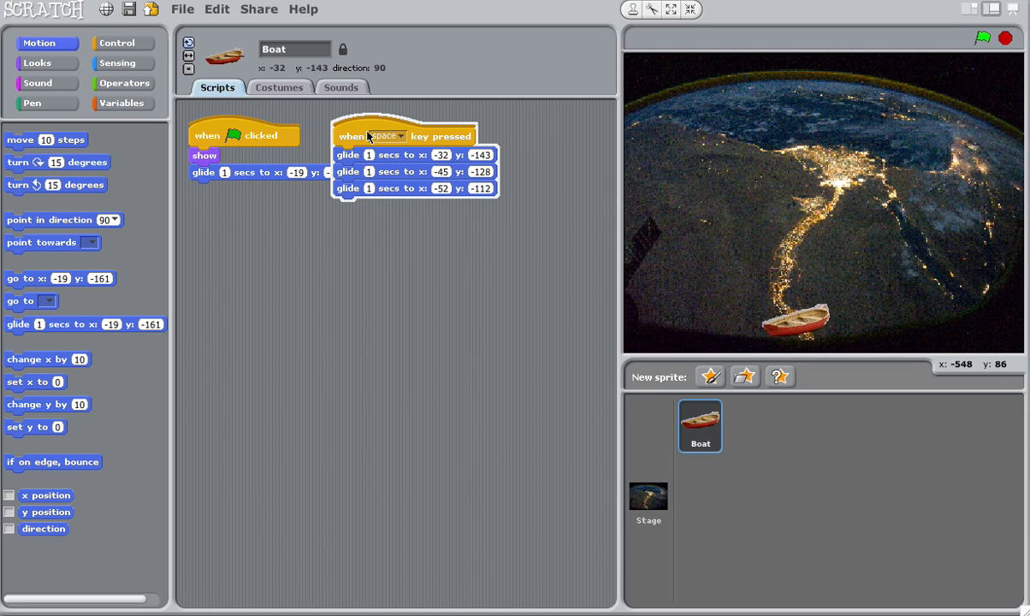
key(space)
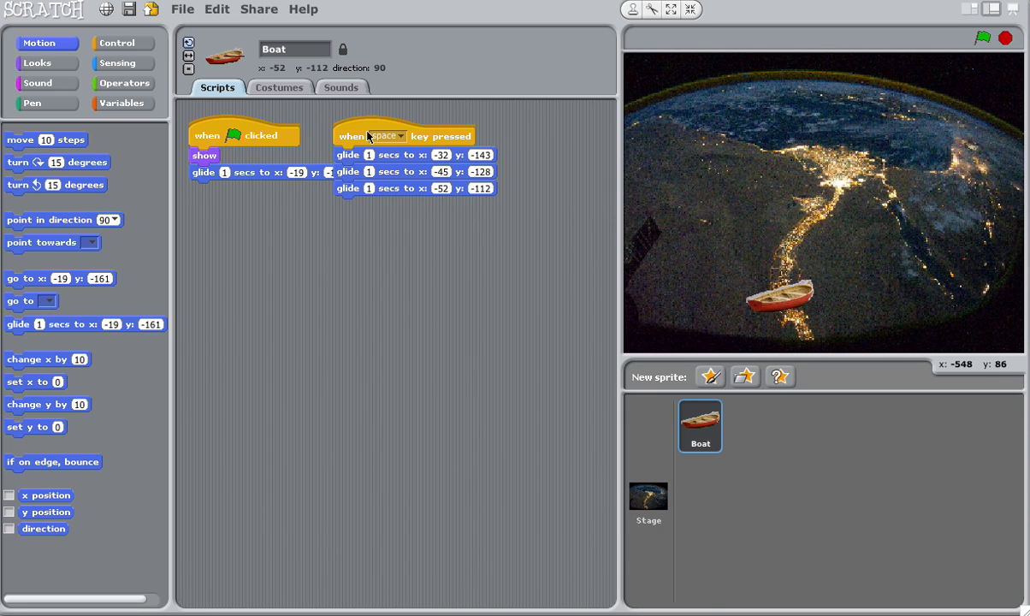
mouse_move(766, 310)
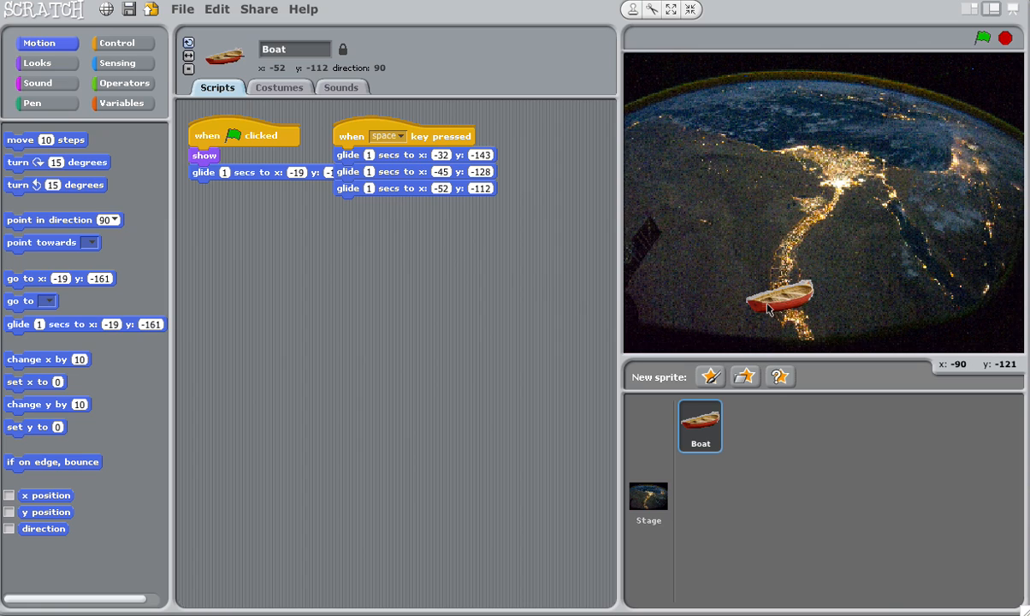
mouse_move(790, 305)
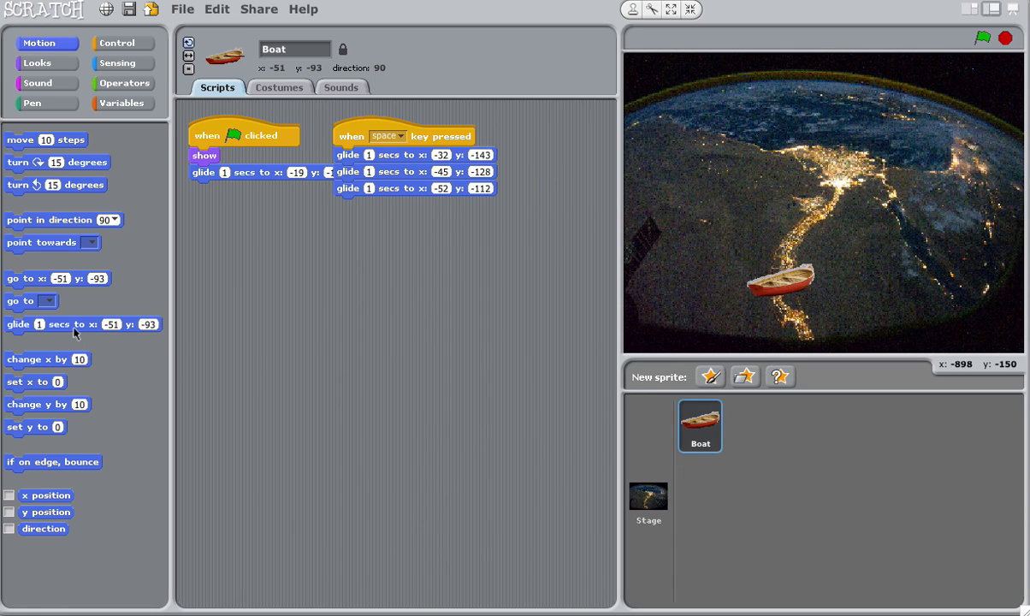
drag(83, 324, 418, 208)
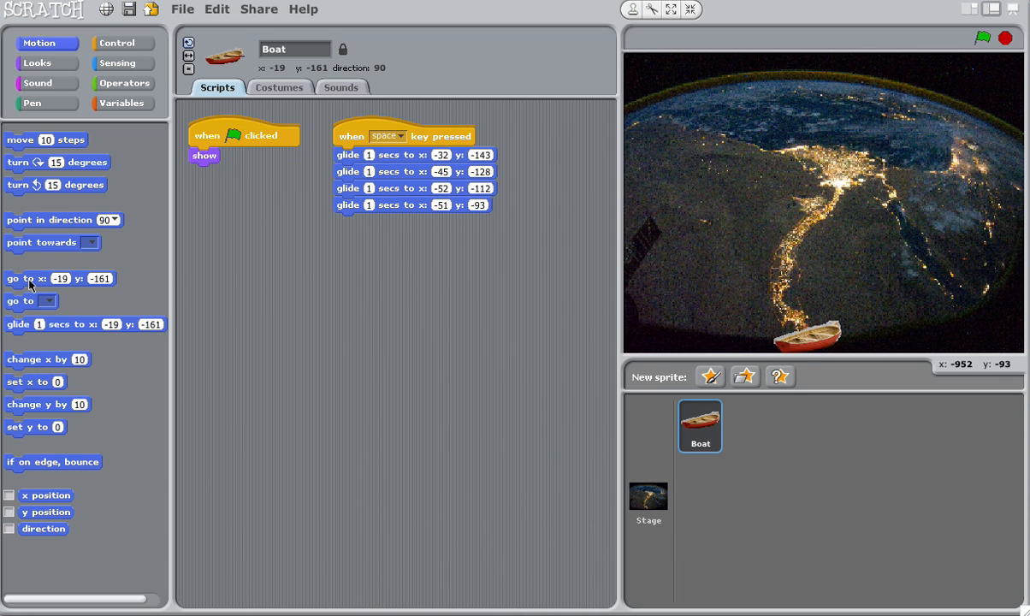
- Add a go-to x -19, y -161 block to the green-flag script
drag(60, 278, 246, 172)
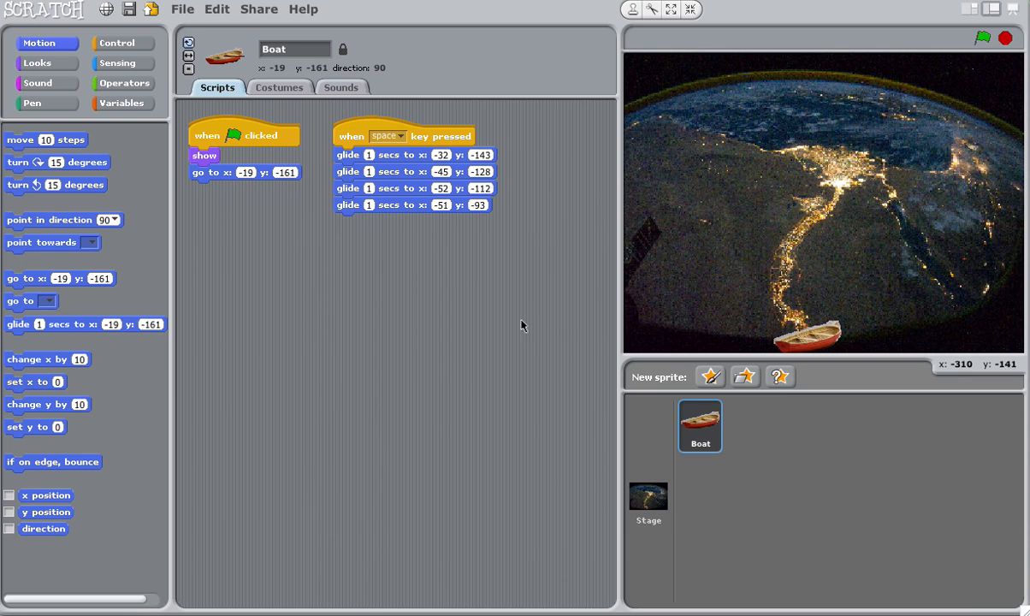
mouse_move(353, 163)
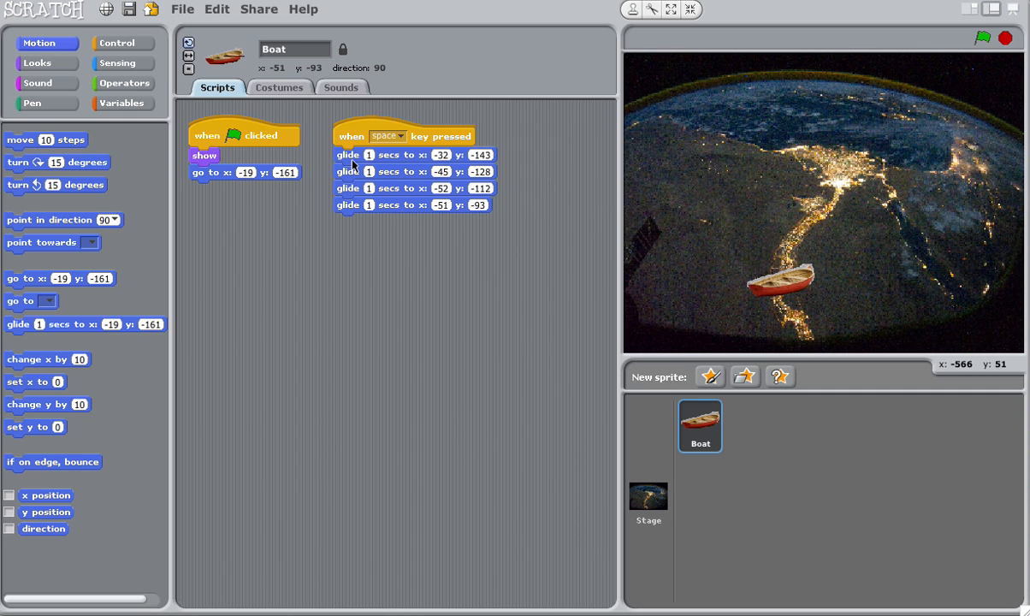
mouse_move(746, 316)
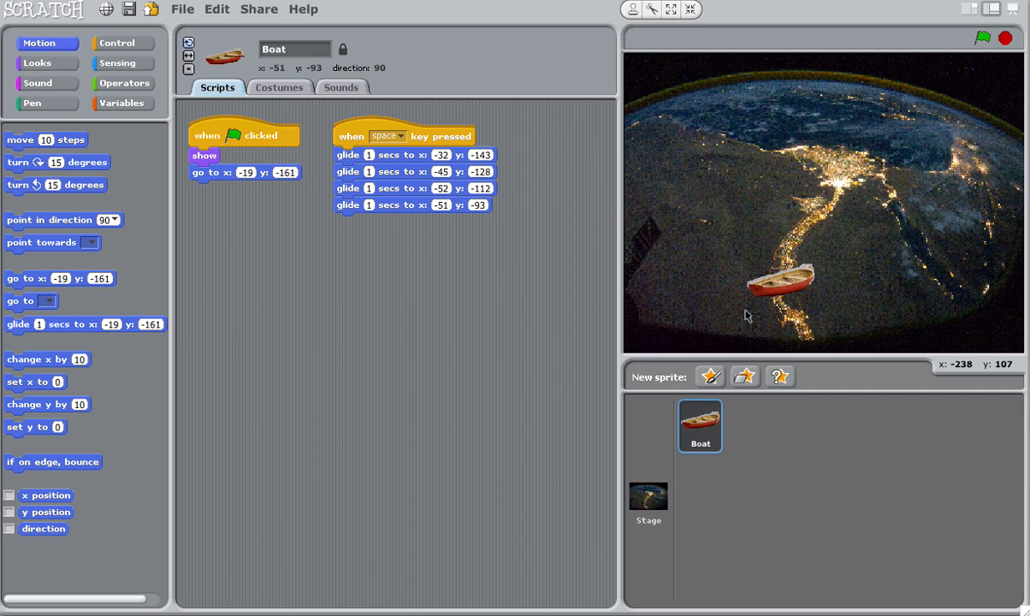
mouse_move(785, 295)
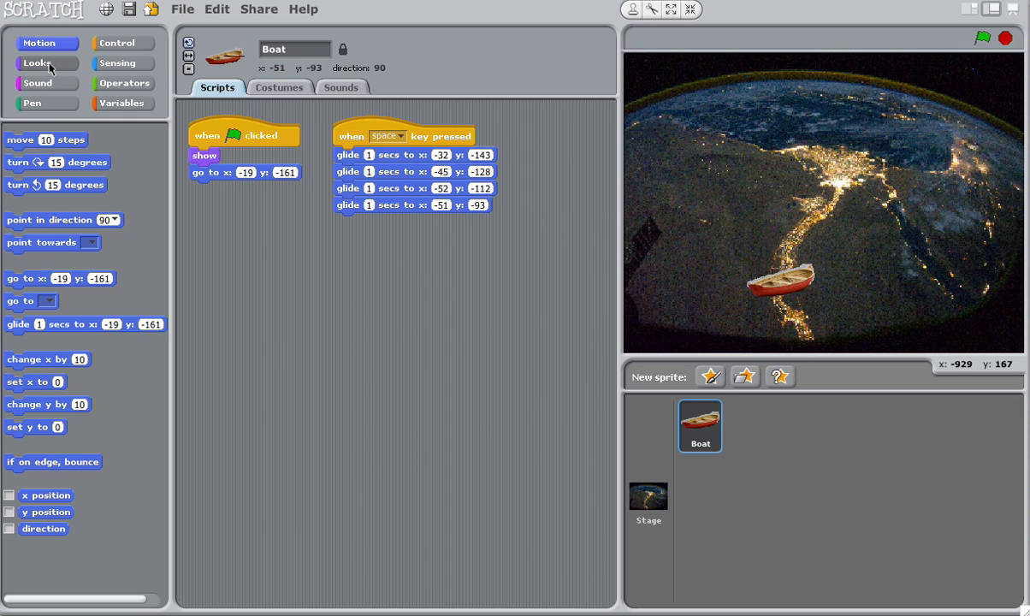
mouse_move(52, 79)
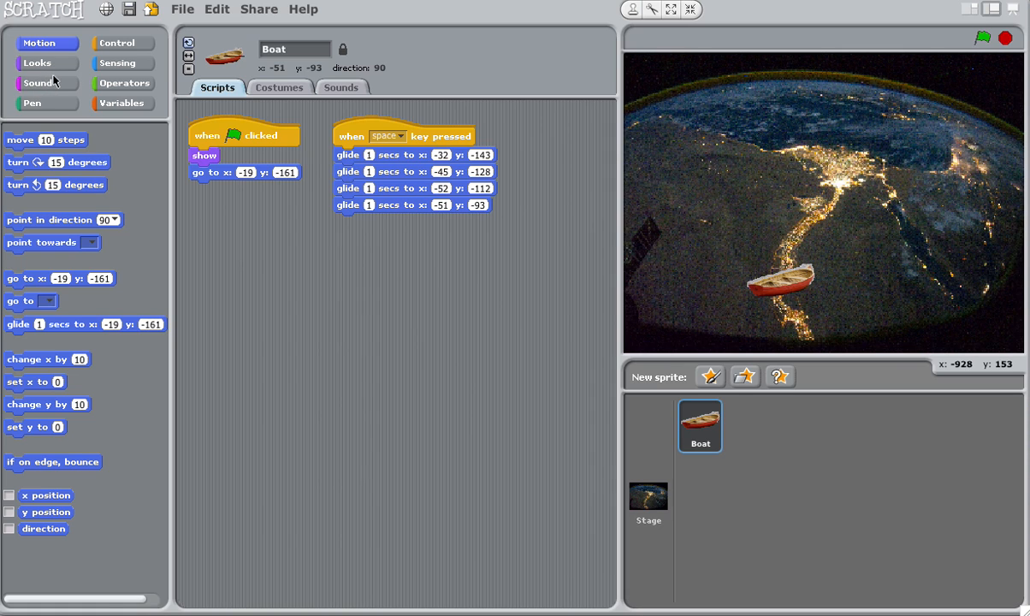
- Drag a say block from the Looks palette into the boat's space-key script
click(37, 62)
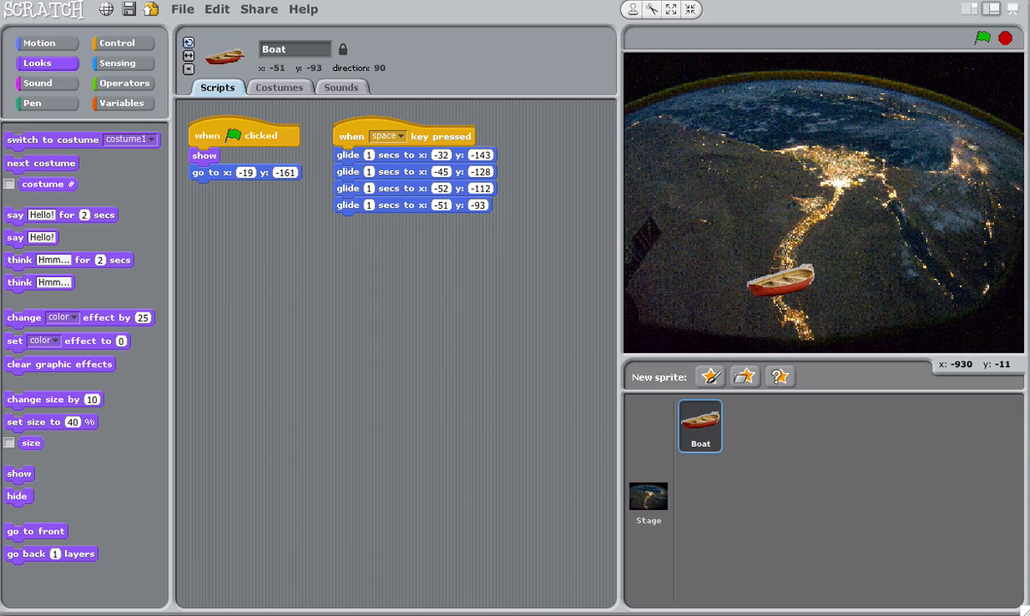
drag(61, 215, 391, 222)
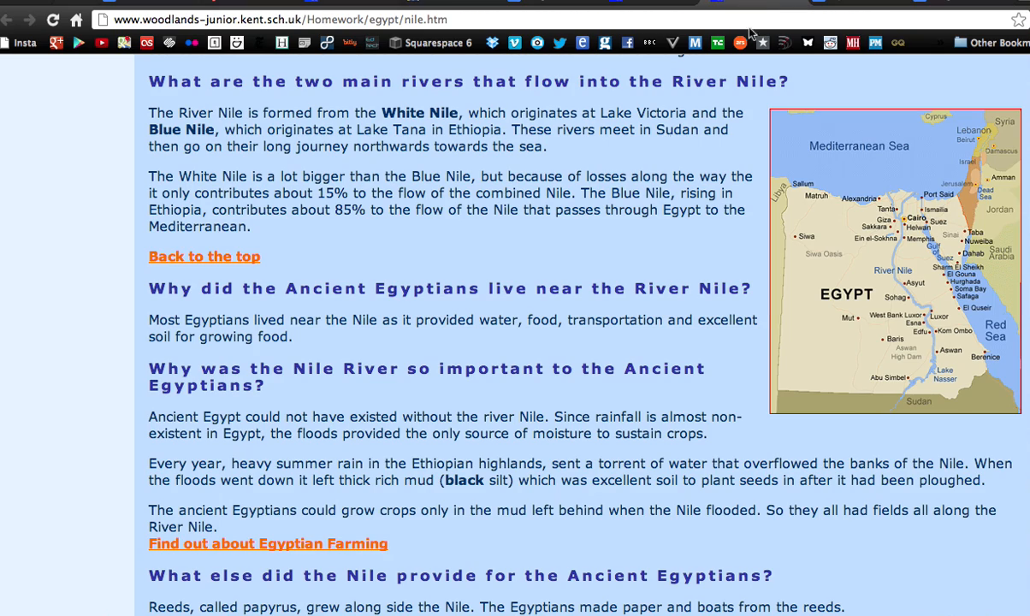
- Find the 'Where is the River Nile?' paragraph in Chrome, copy it, and switch back to Scratch
scroll(up, 3)
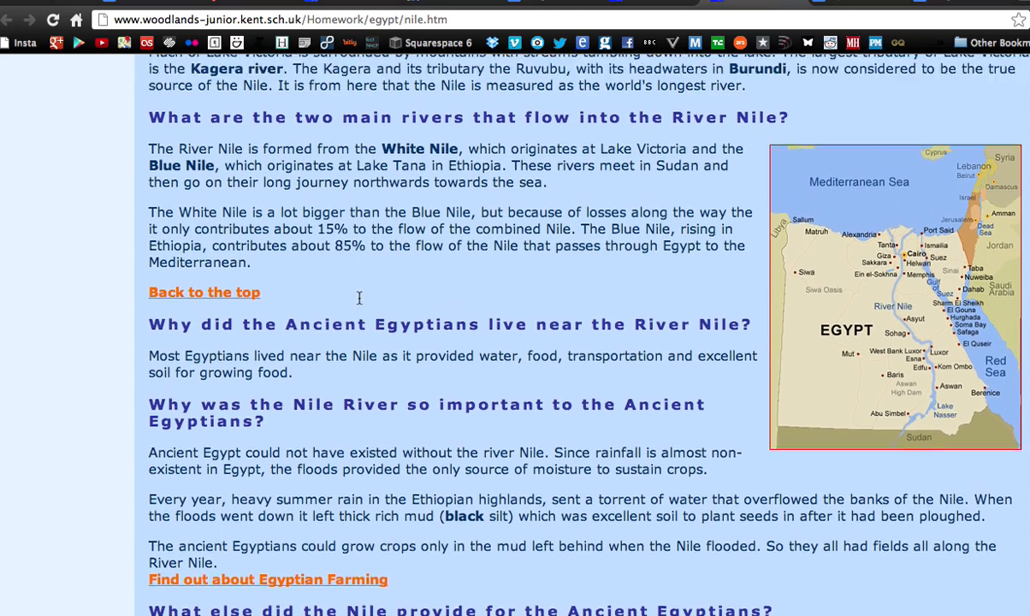
scroll(up, 3)
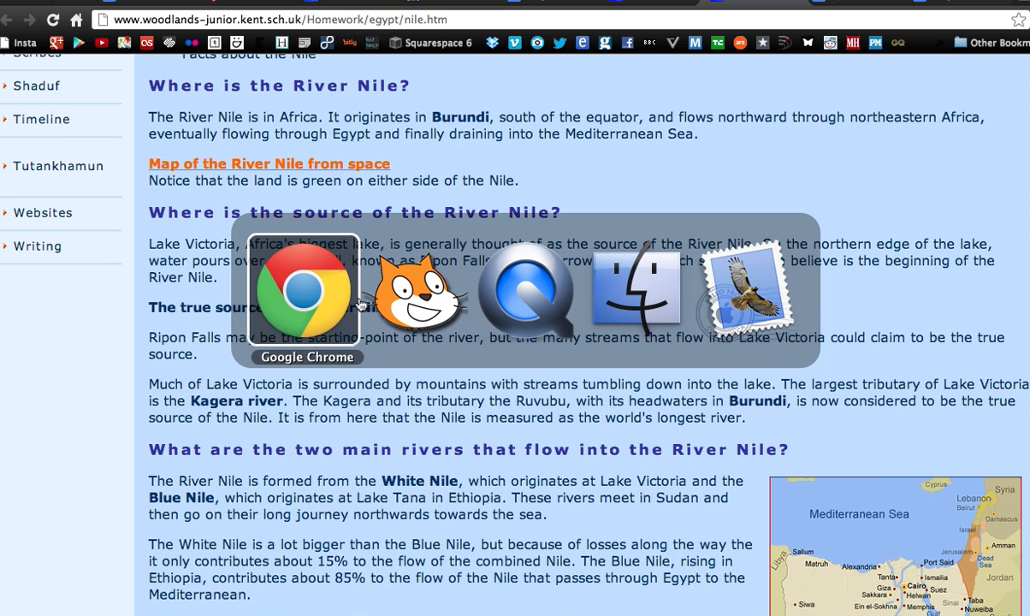
mouse_move(414, 286)
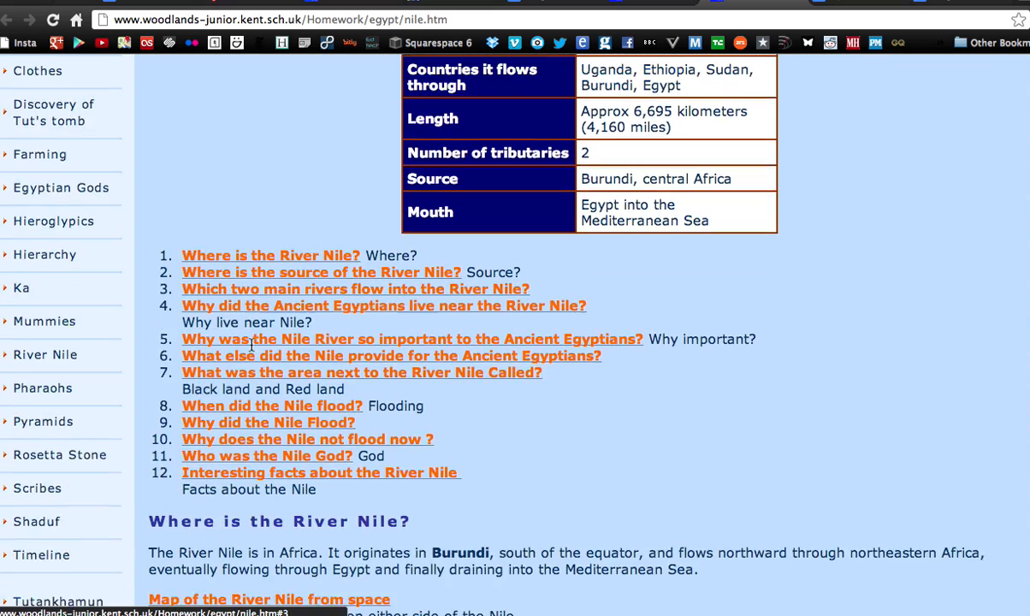
scroll(down, 3)
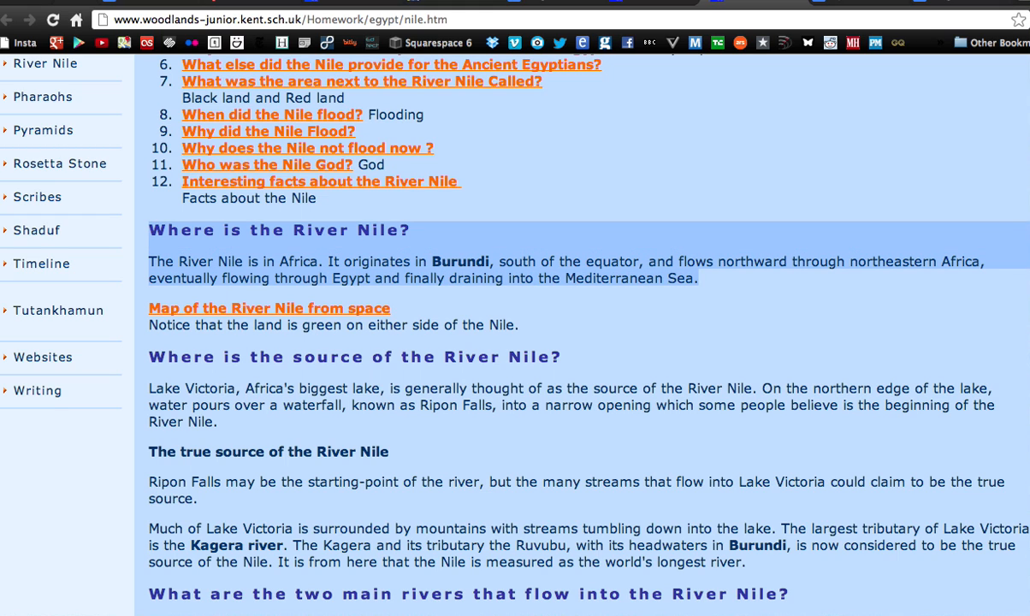
right_click(342, 270)
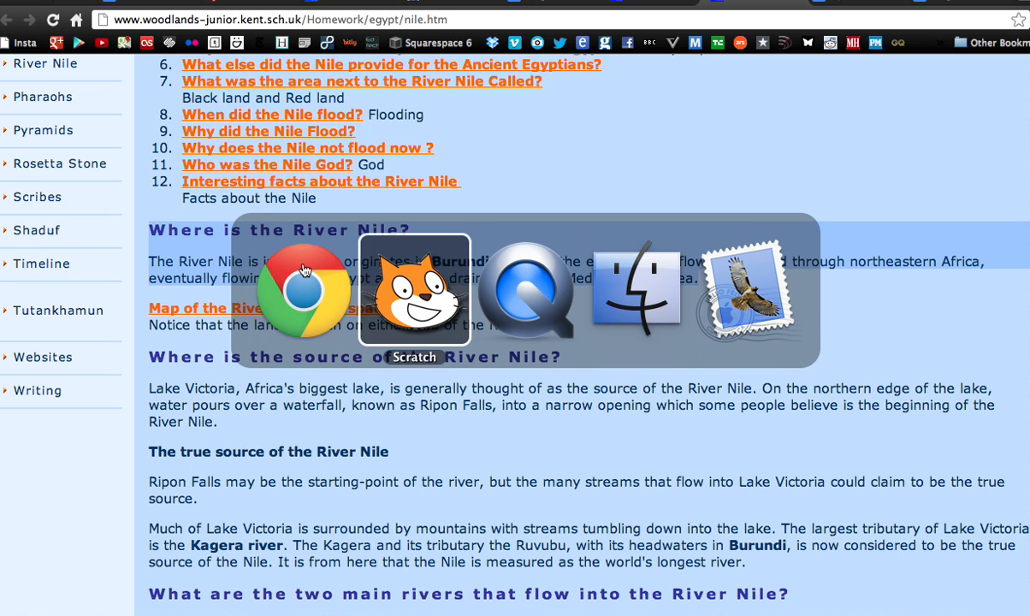
click(414, 290)
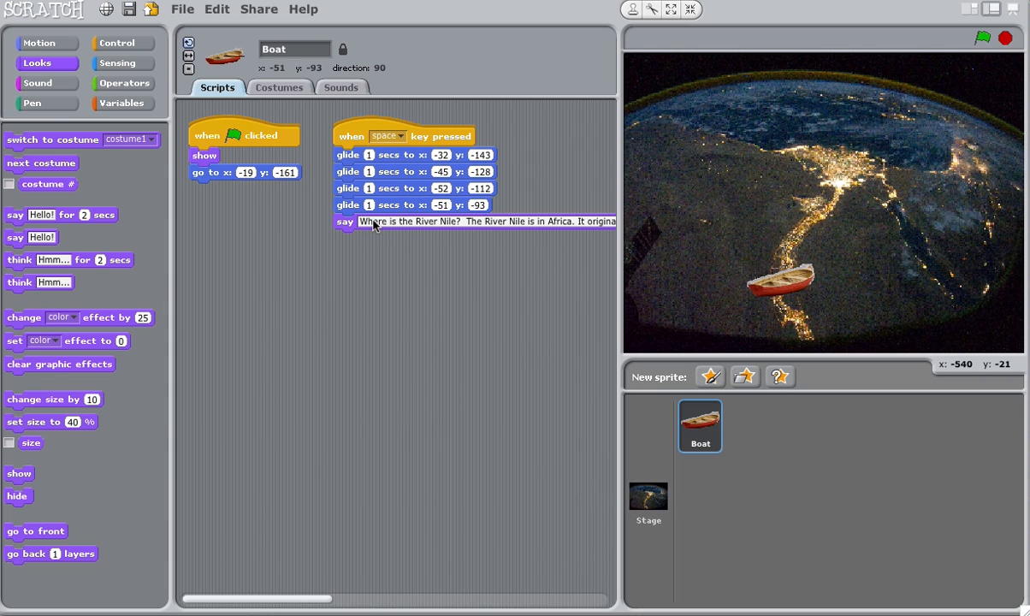
mouse_move(468, 227)
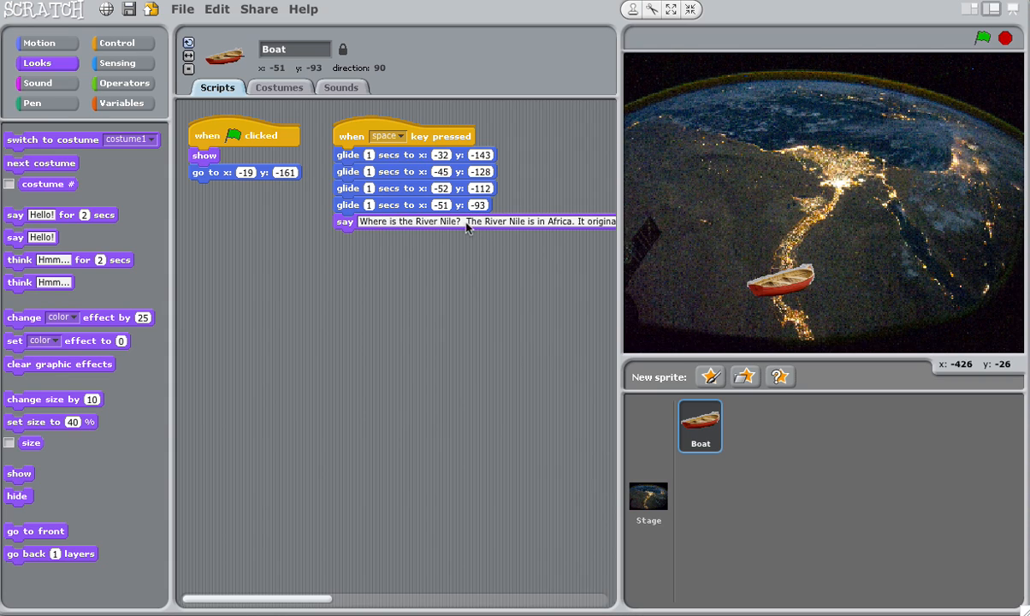
mouse_move(359, 140)
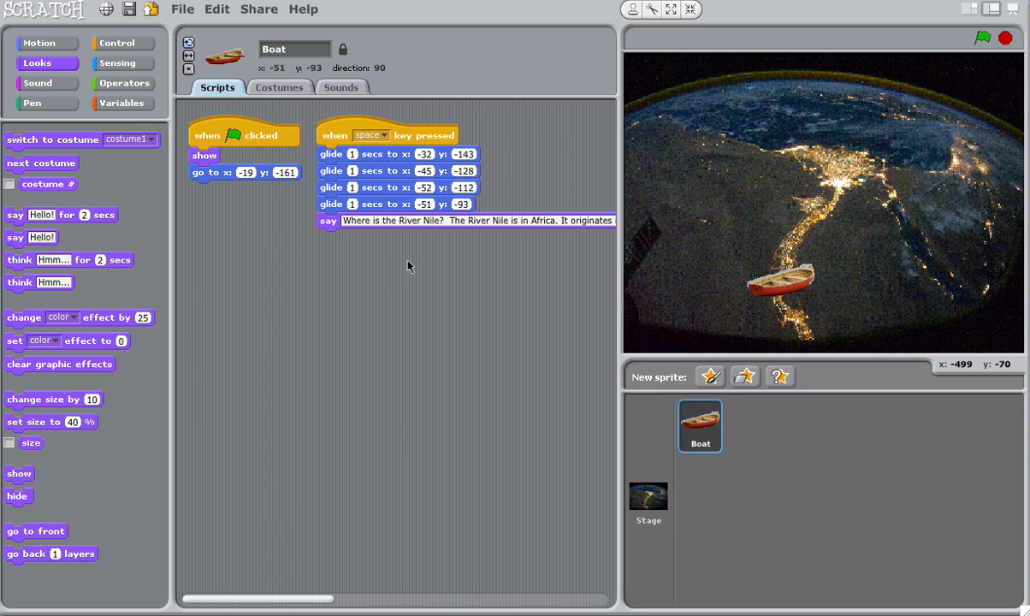
mouse_move(371, 235)
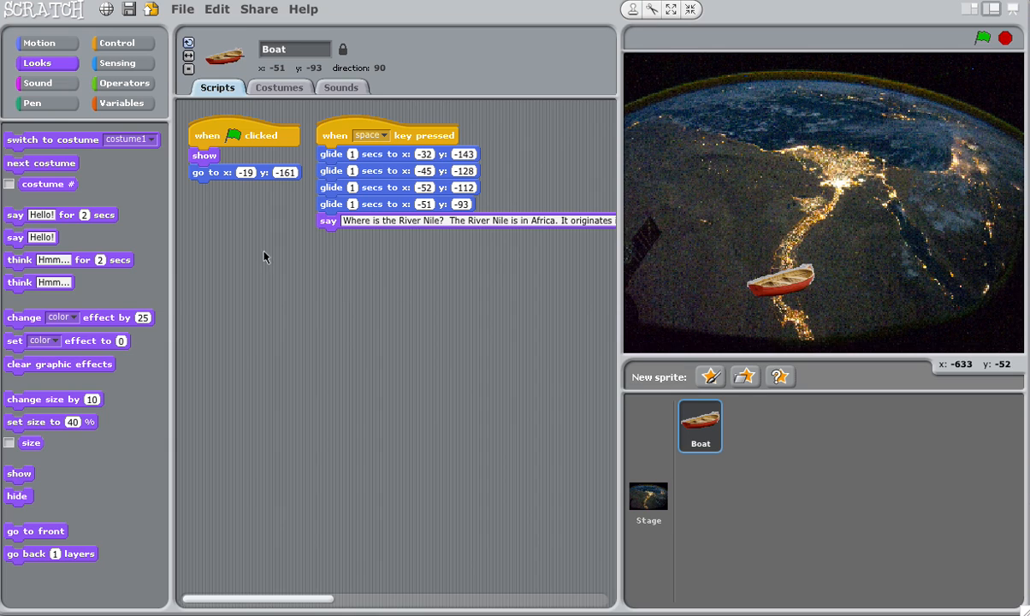
mouse_move(376, 222)
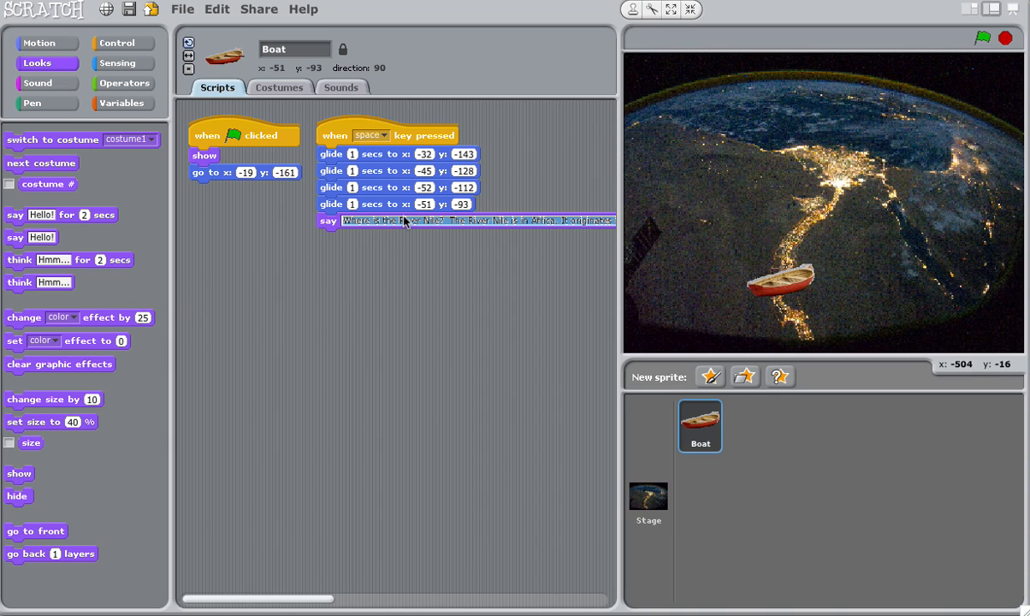
- Select the Nile fact in the say block, then press space to test the glide-and-say script
click(407, 220)
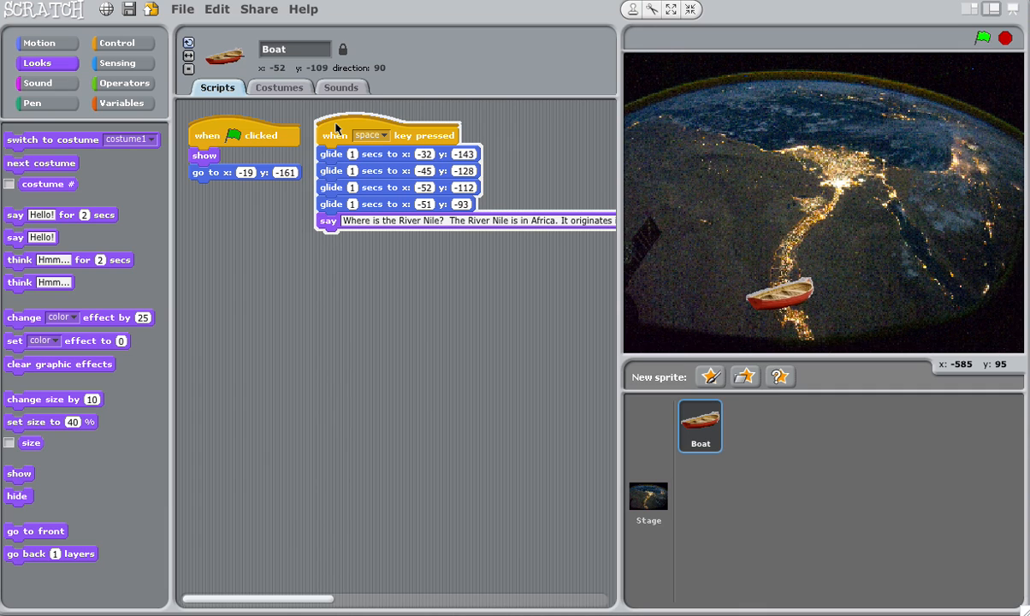
key(space)
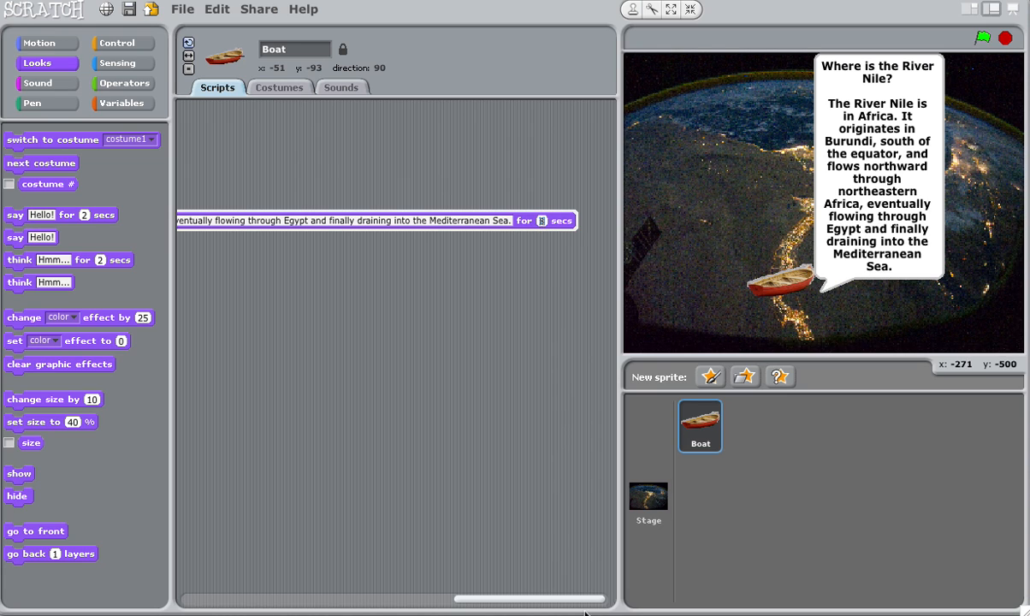
mouse_move(428, 357)
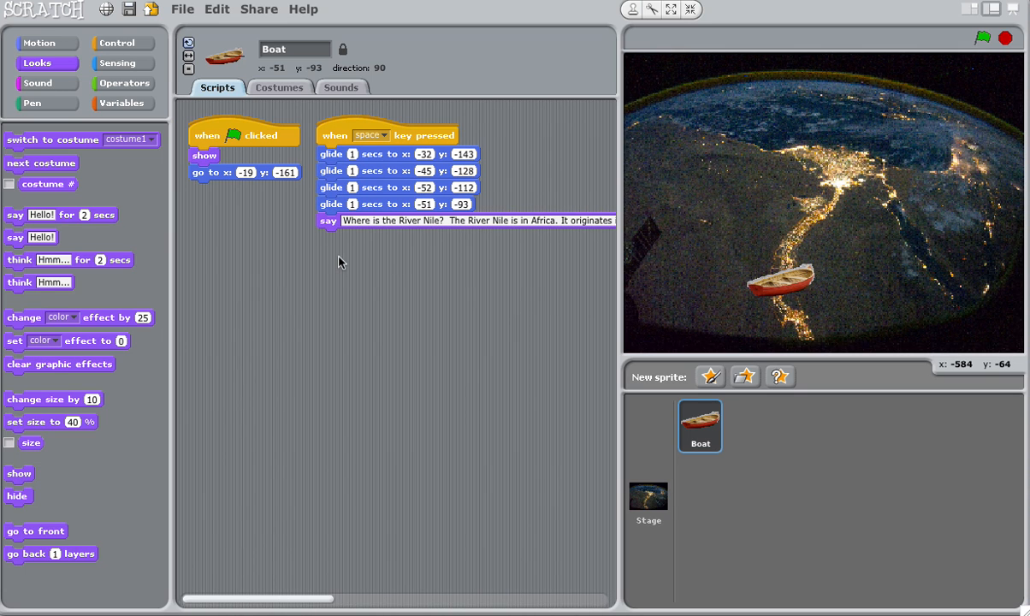
mouse_move(346, 235)
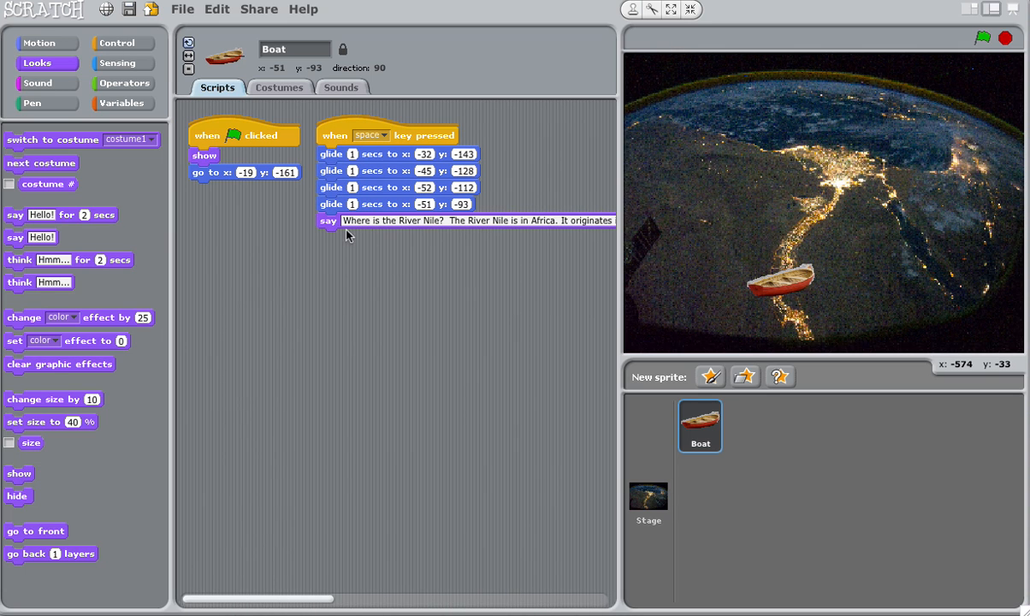
mouse_move(350, 226)
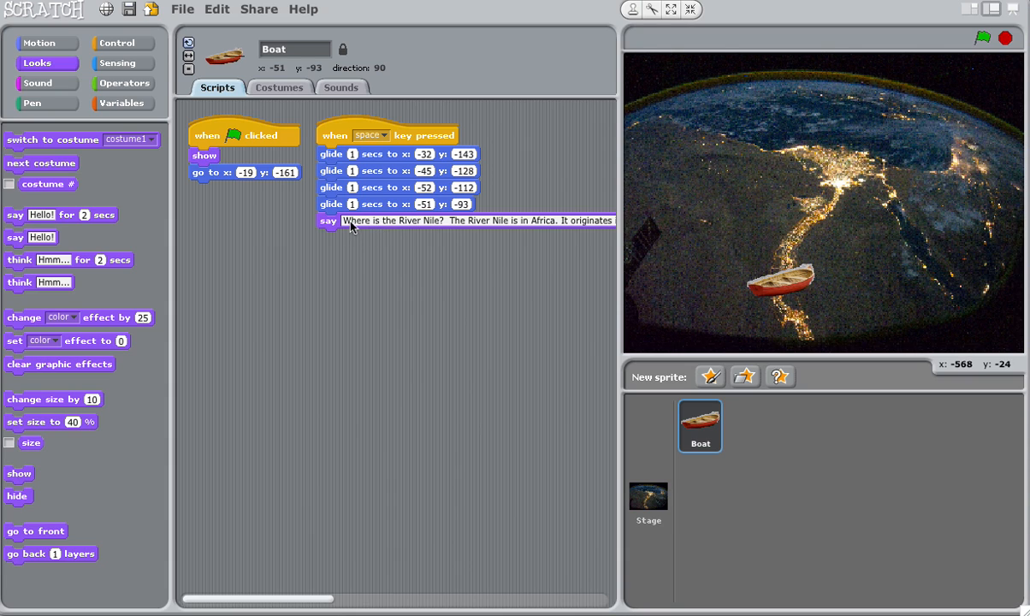
mouse_move(479, 216)
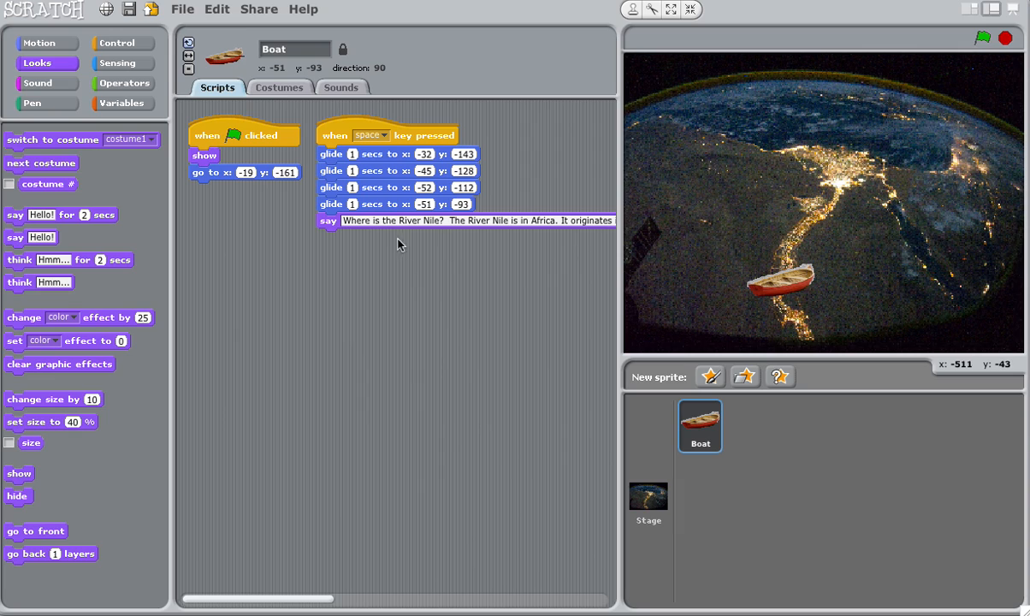
mouse_move(403, 234)
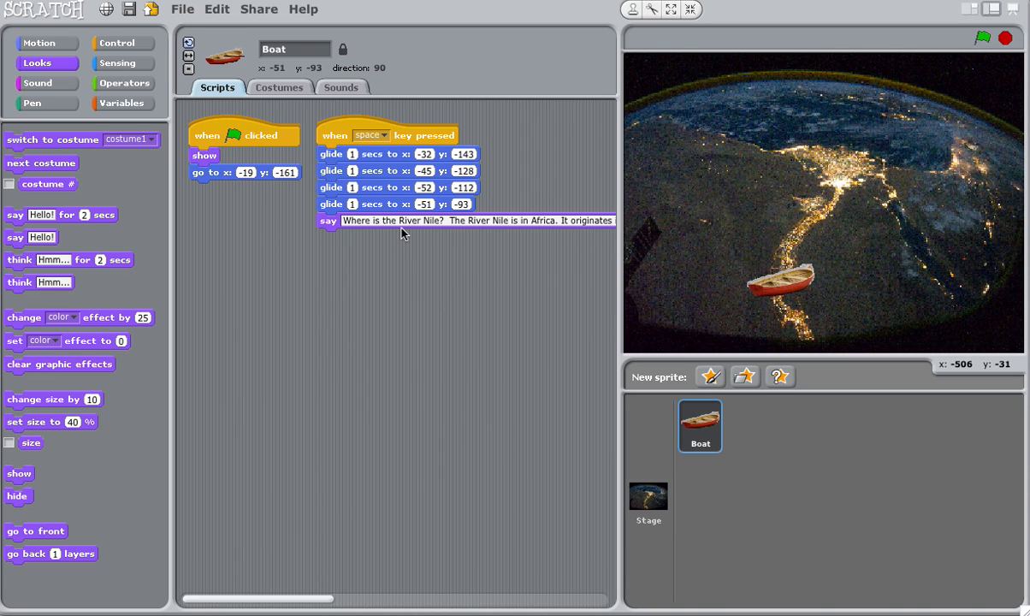
mouse_move(357, 225)
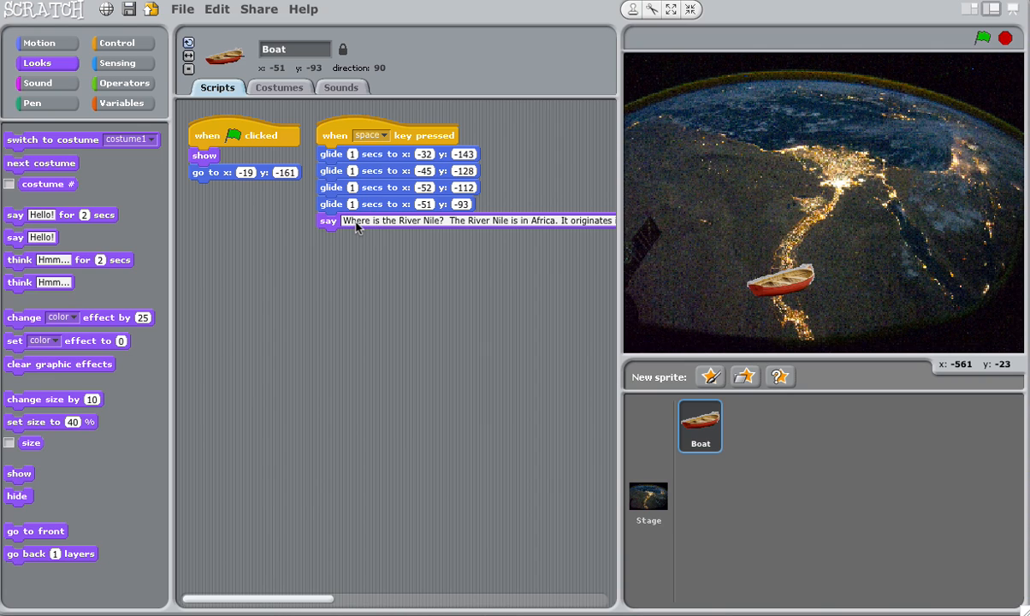
mouse_move(830, 181)
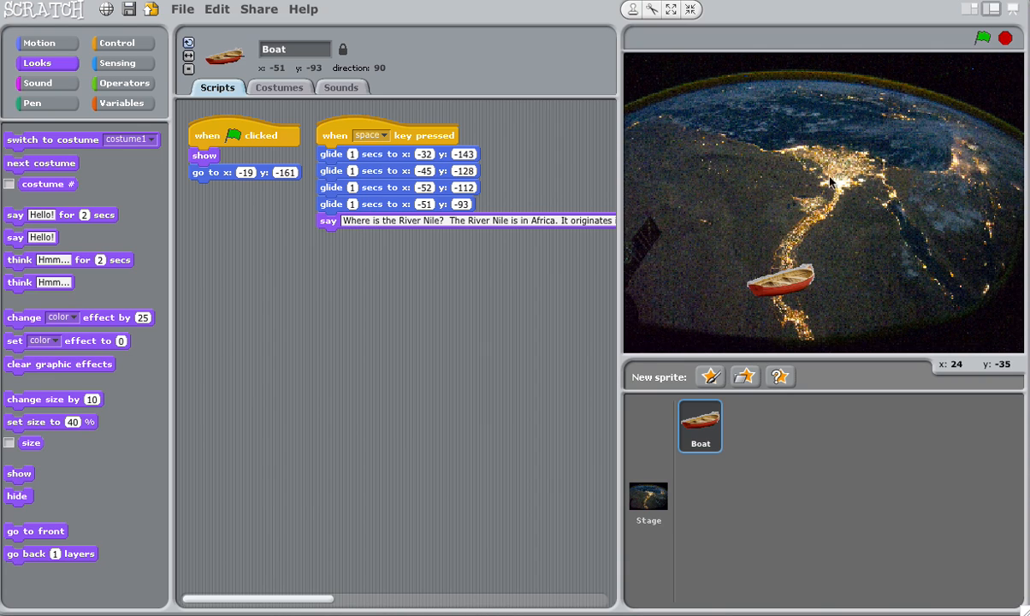
mouse_move(785, 254)
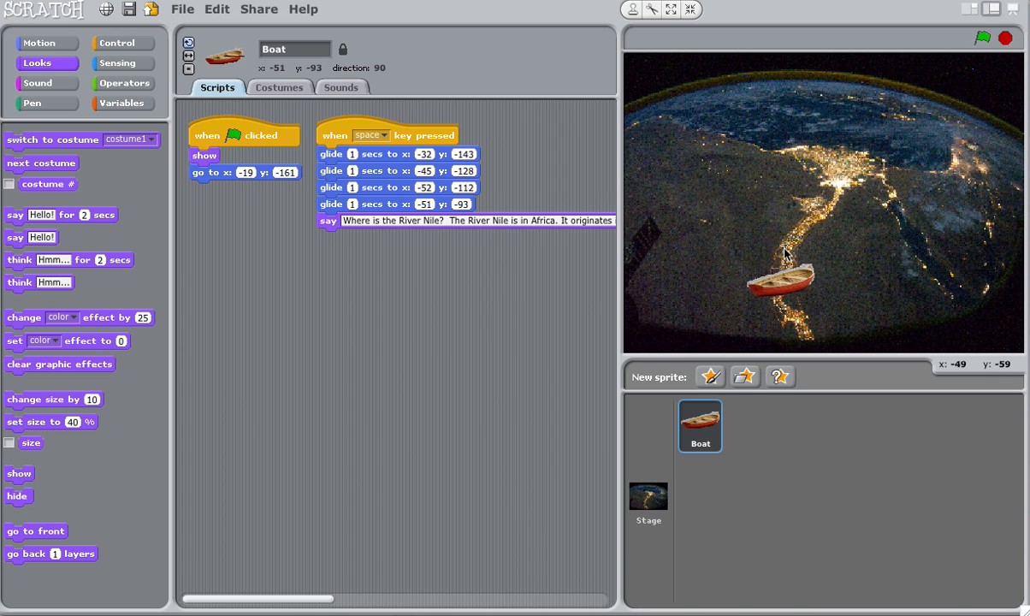
mouse_move(837, 163)
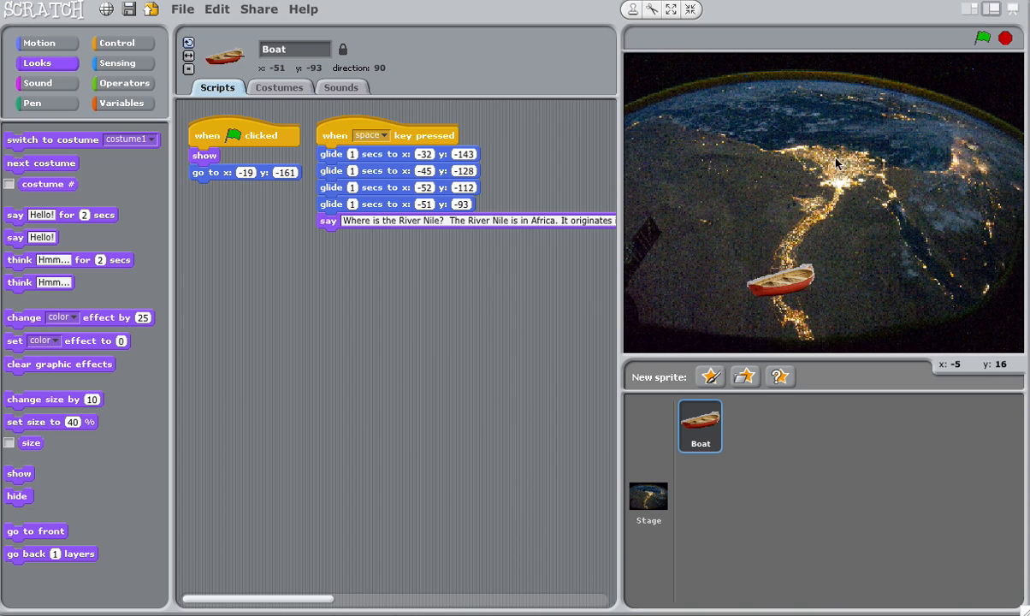